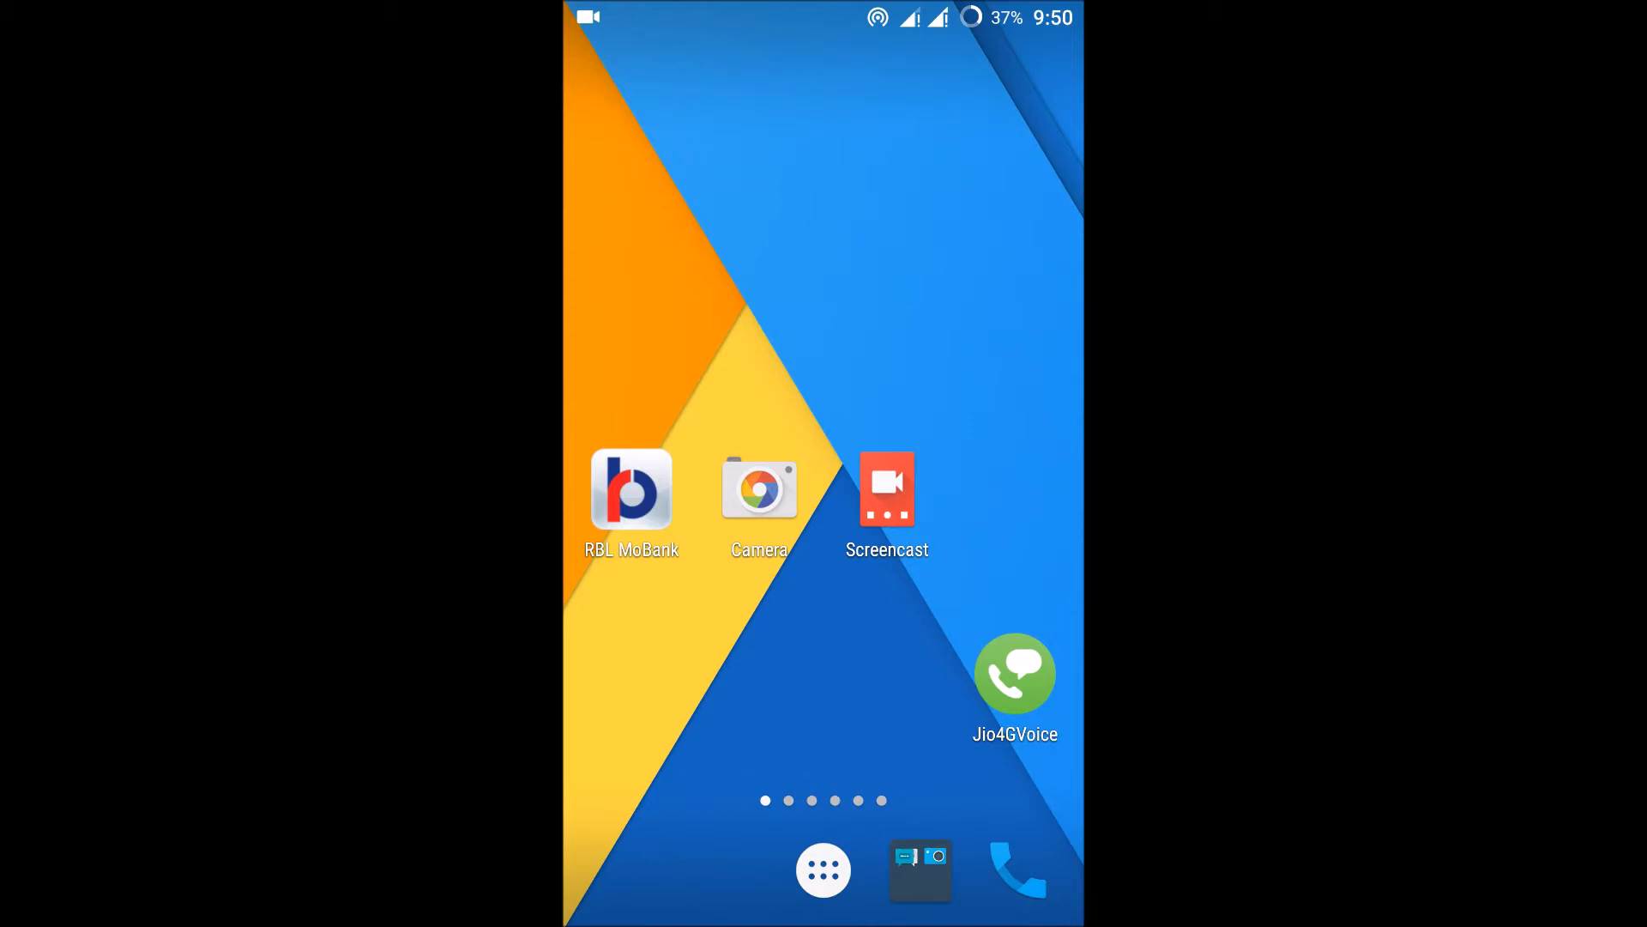
# Launch Snapchat from the S section of the app drawer
pyautogui.click(824, 870)
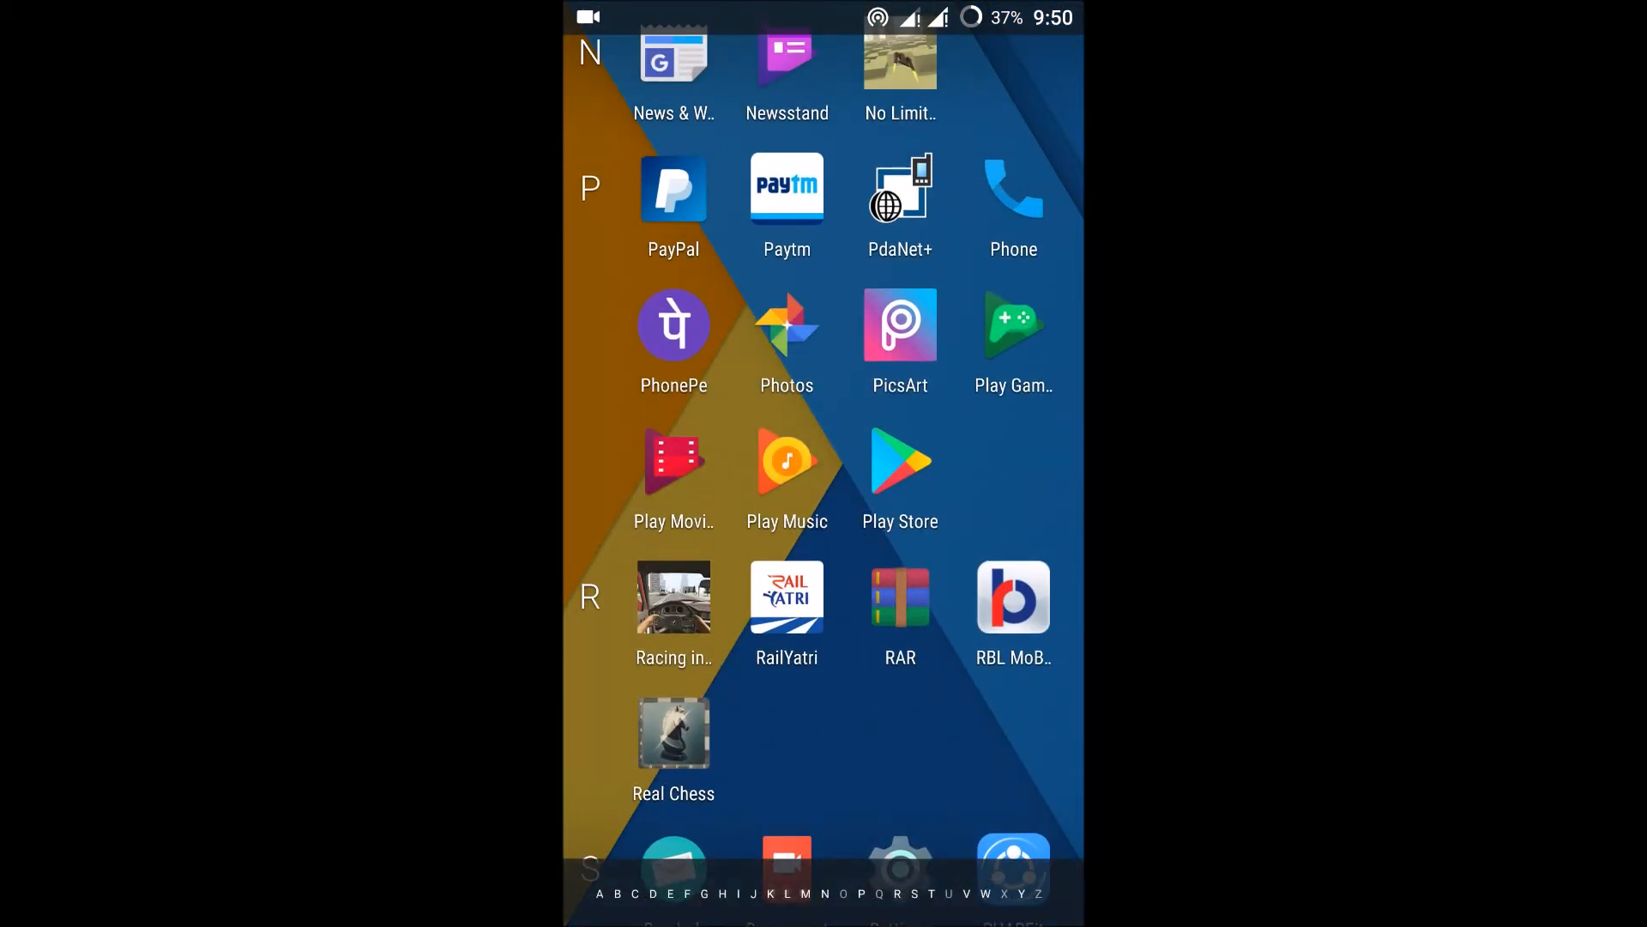
pyautogui.scroll(-3)
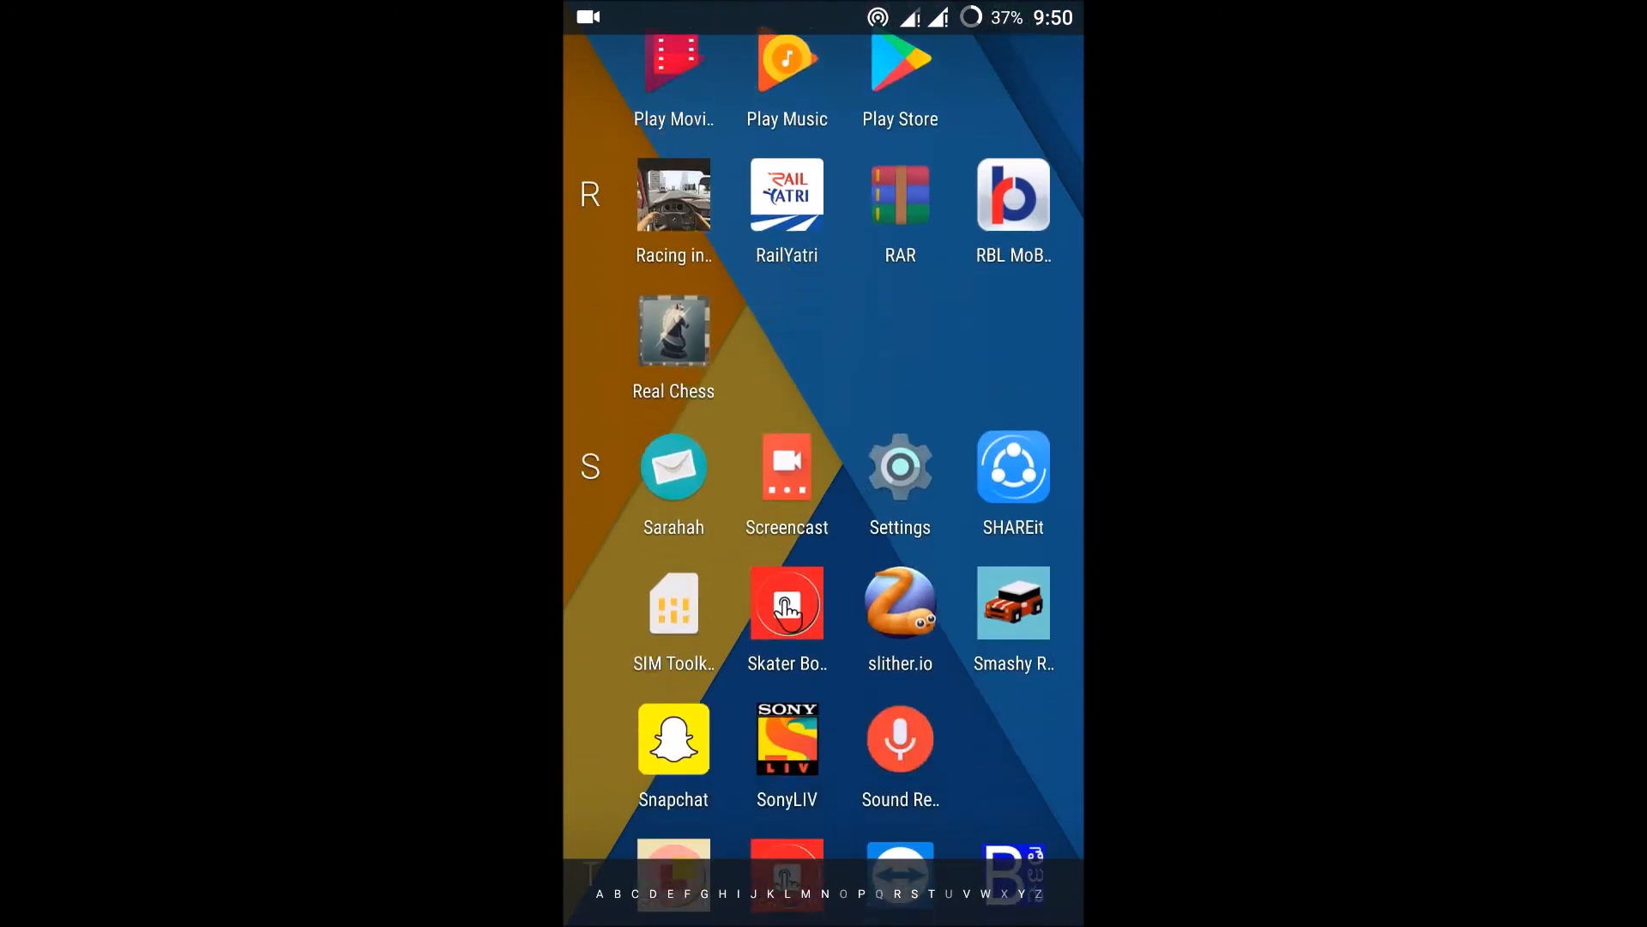
pyautogui.click(674, 739)
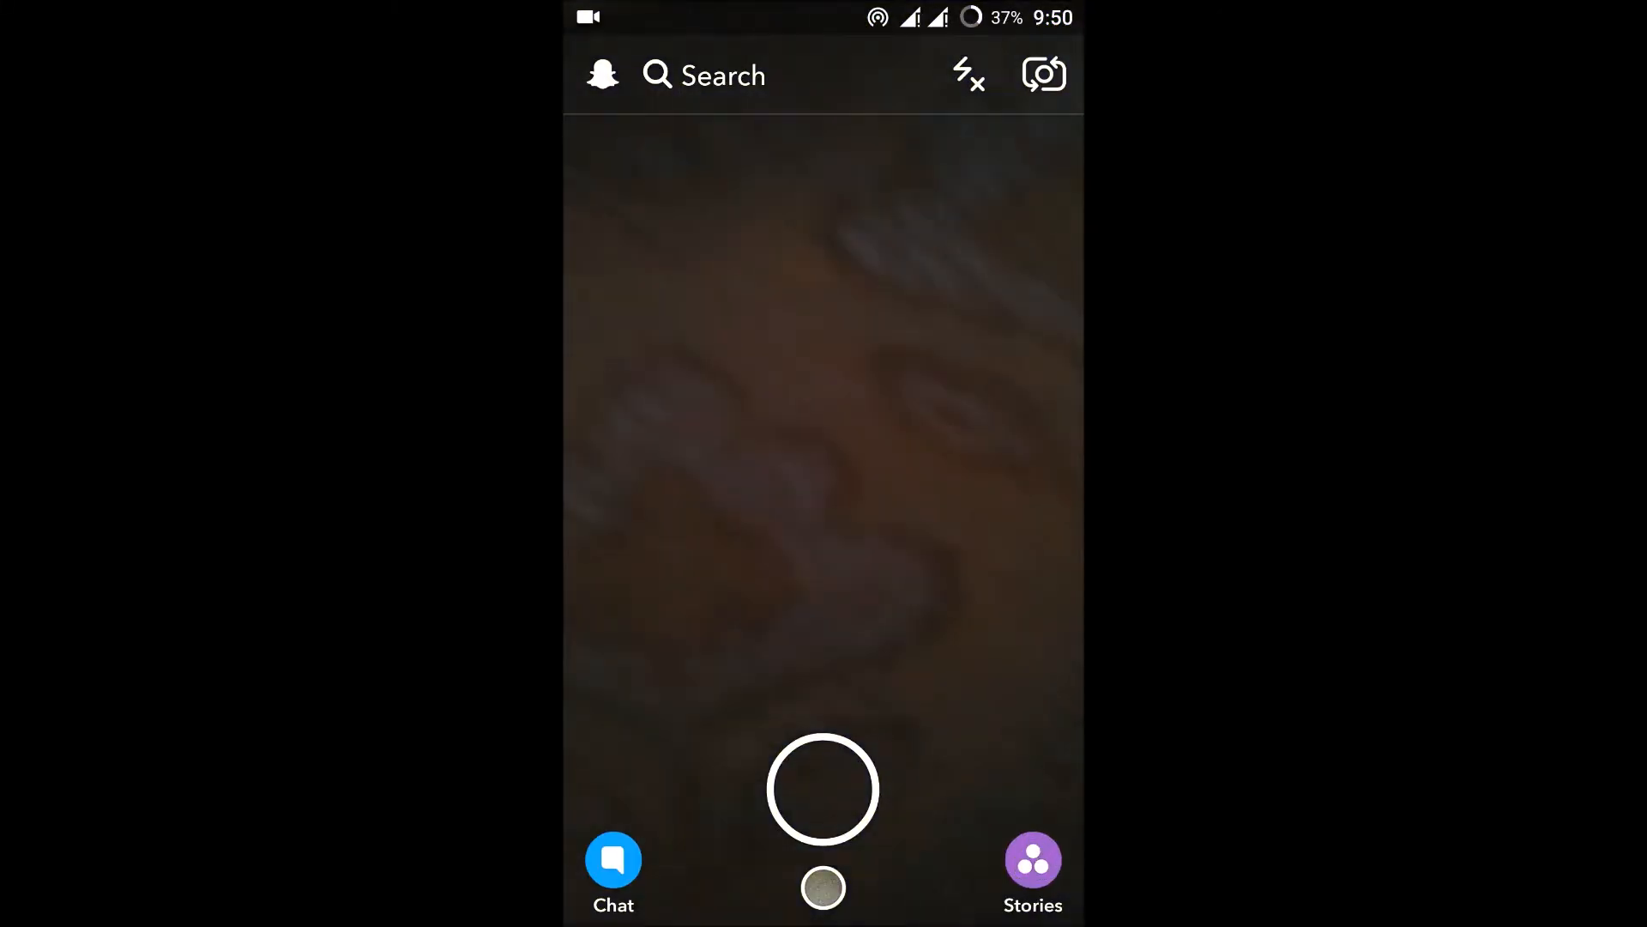
# Open the Add Friends page from the Snapchat profile
pyautogui.click(603, 74)
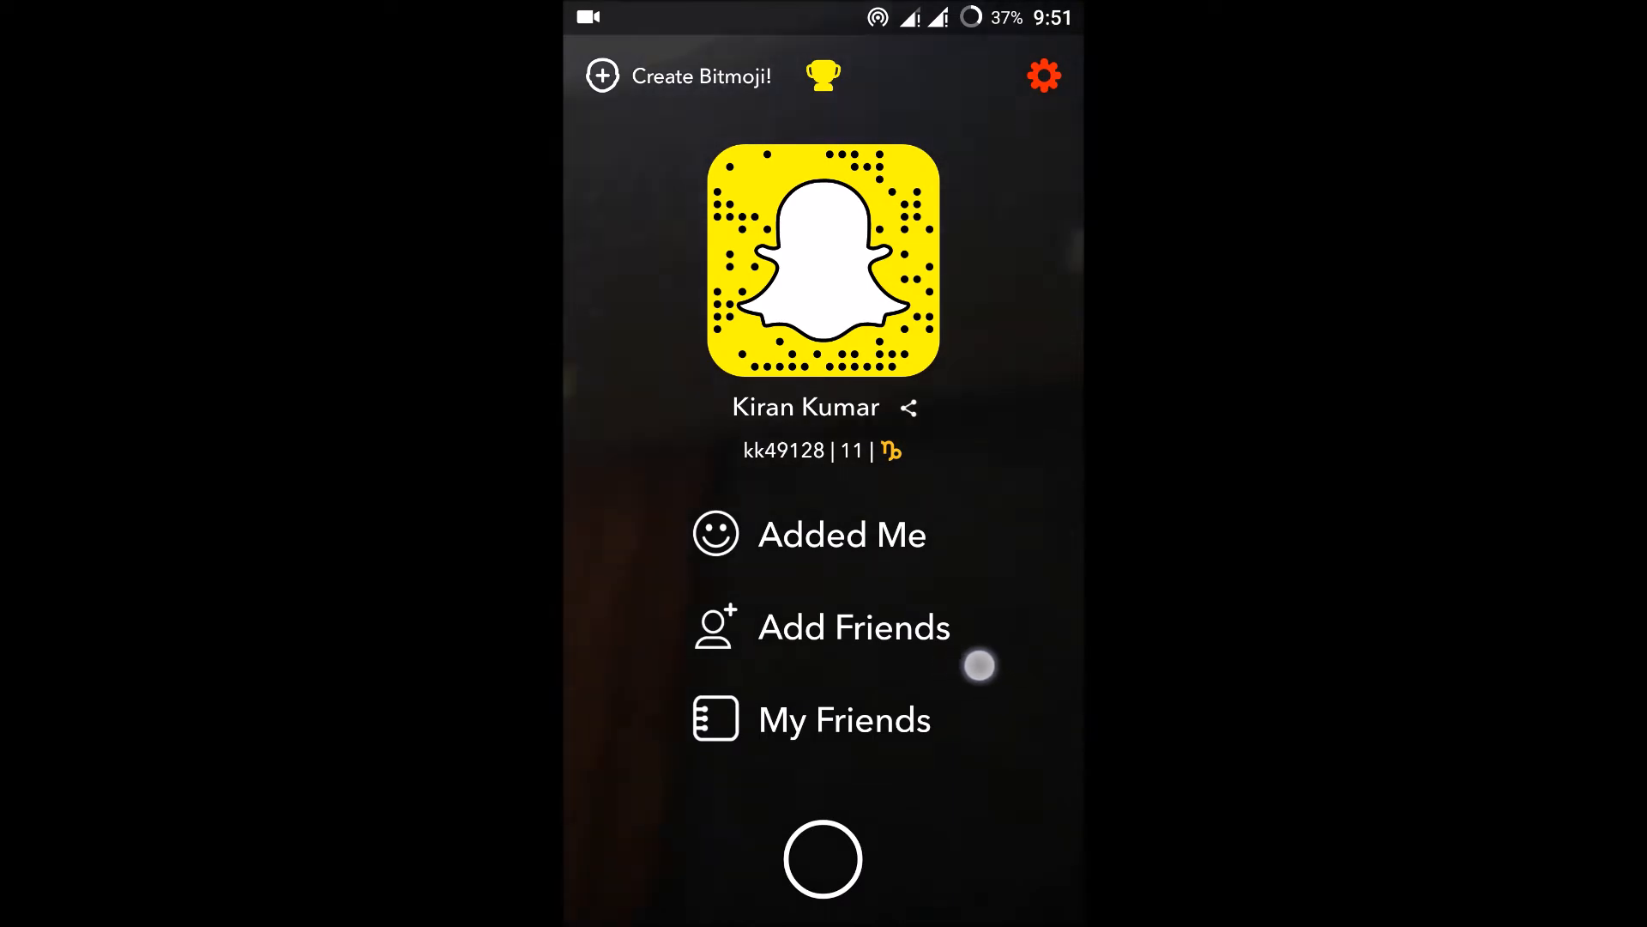
pyautogui.click(853, 627)
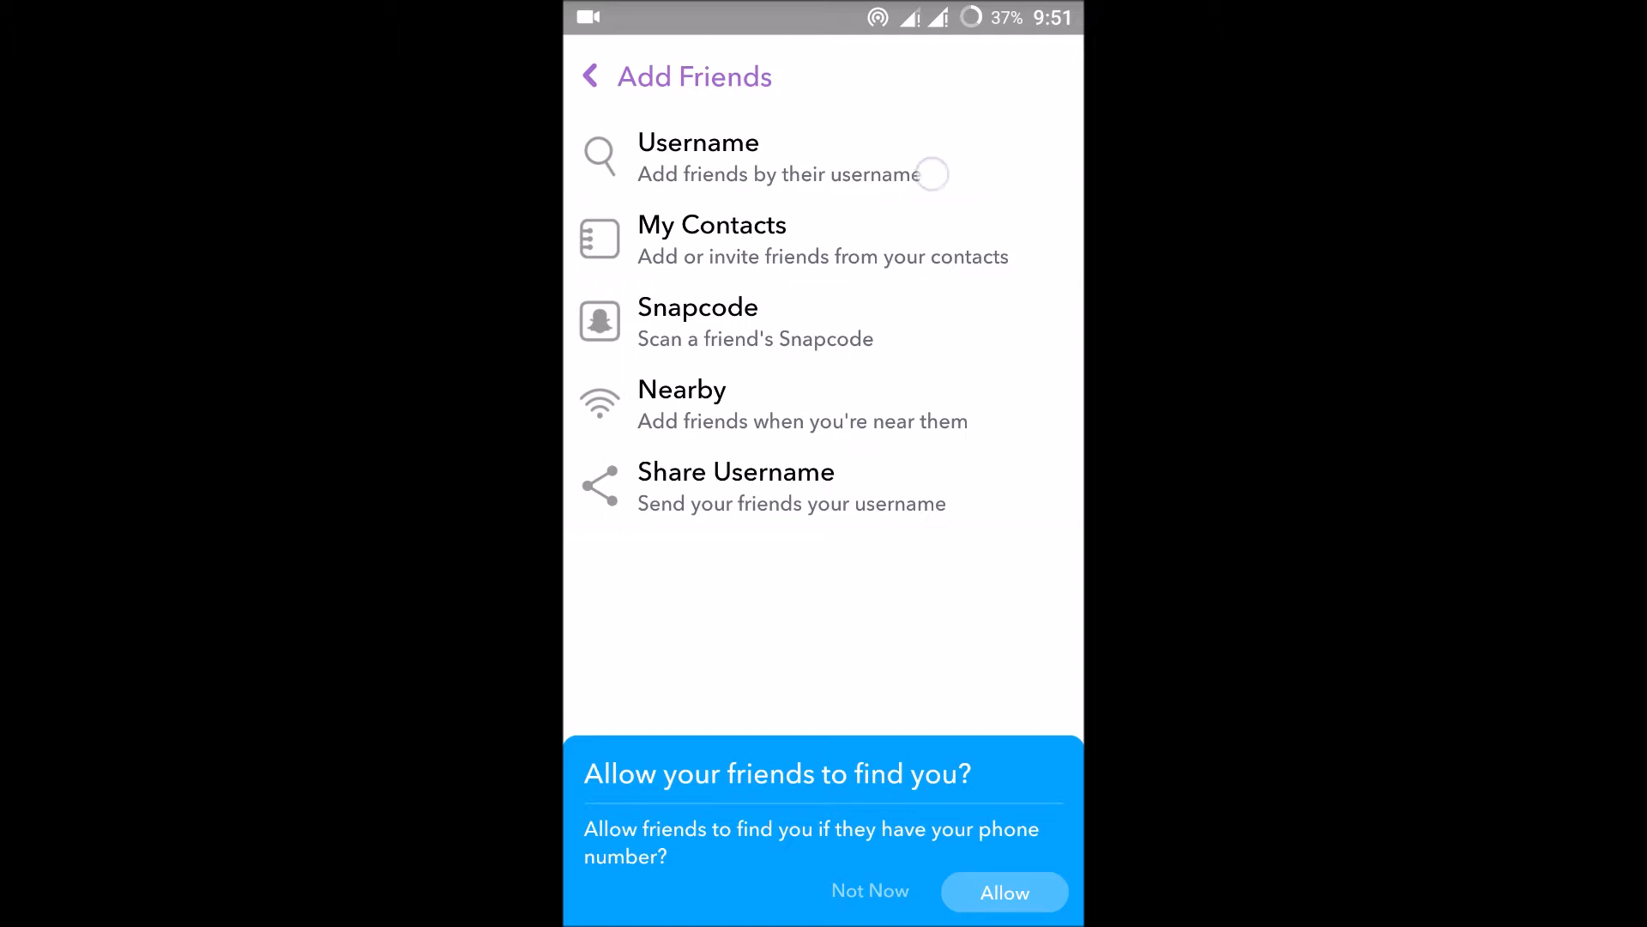
pyautogui.click(697, 158)
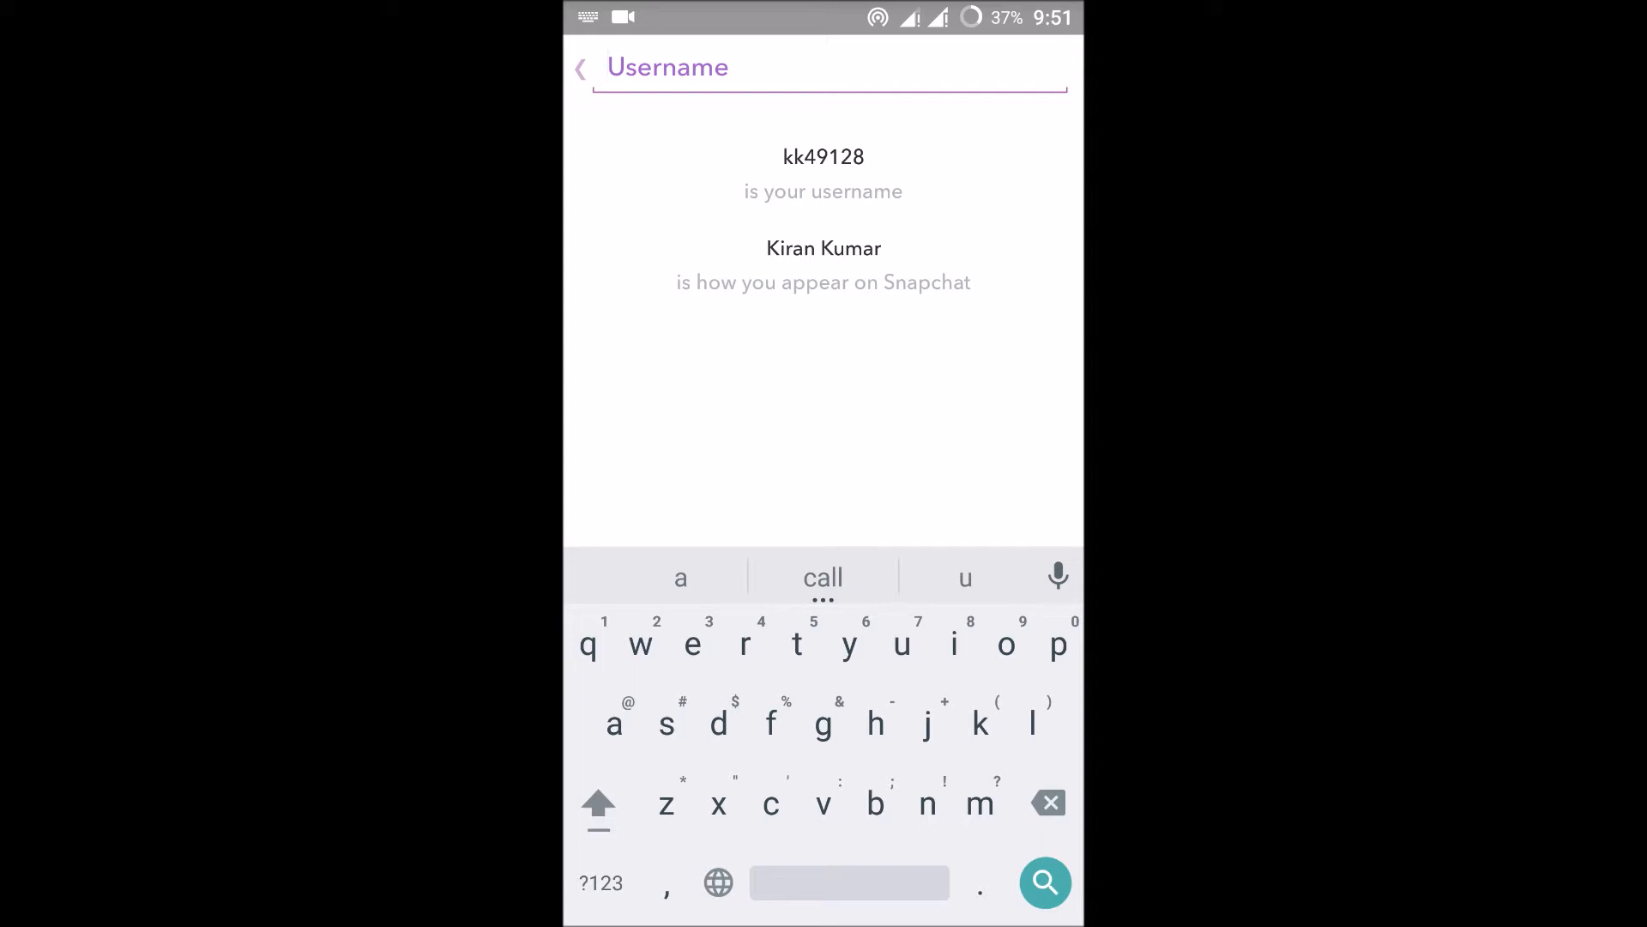
pyautogui.write('hgdhtch')
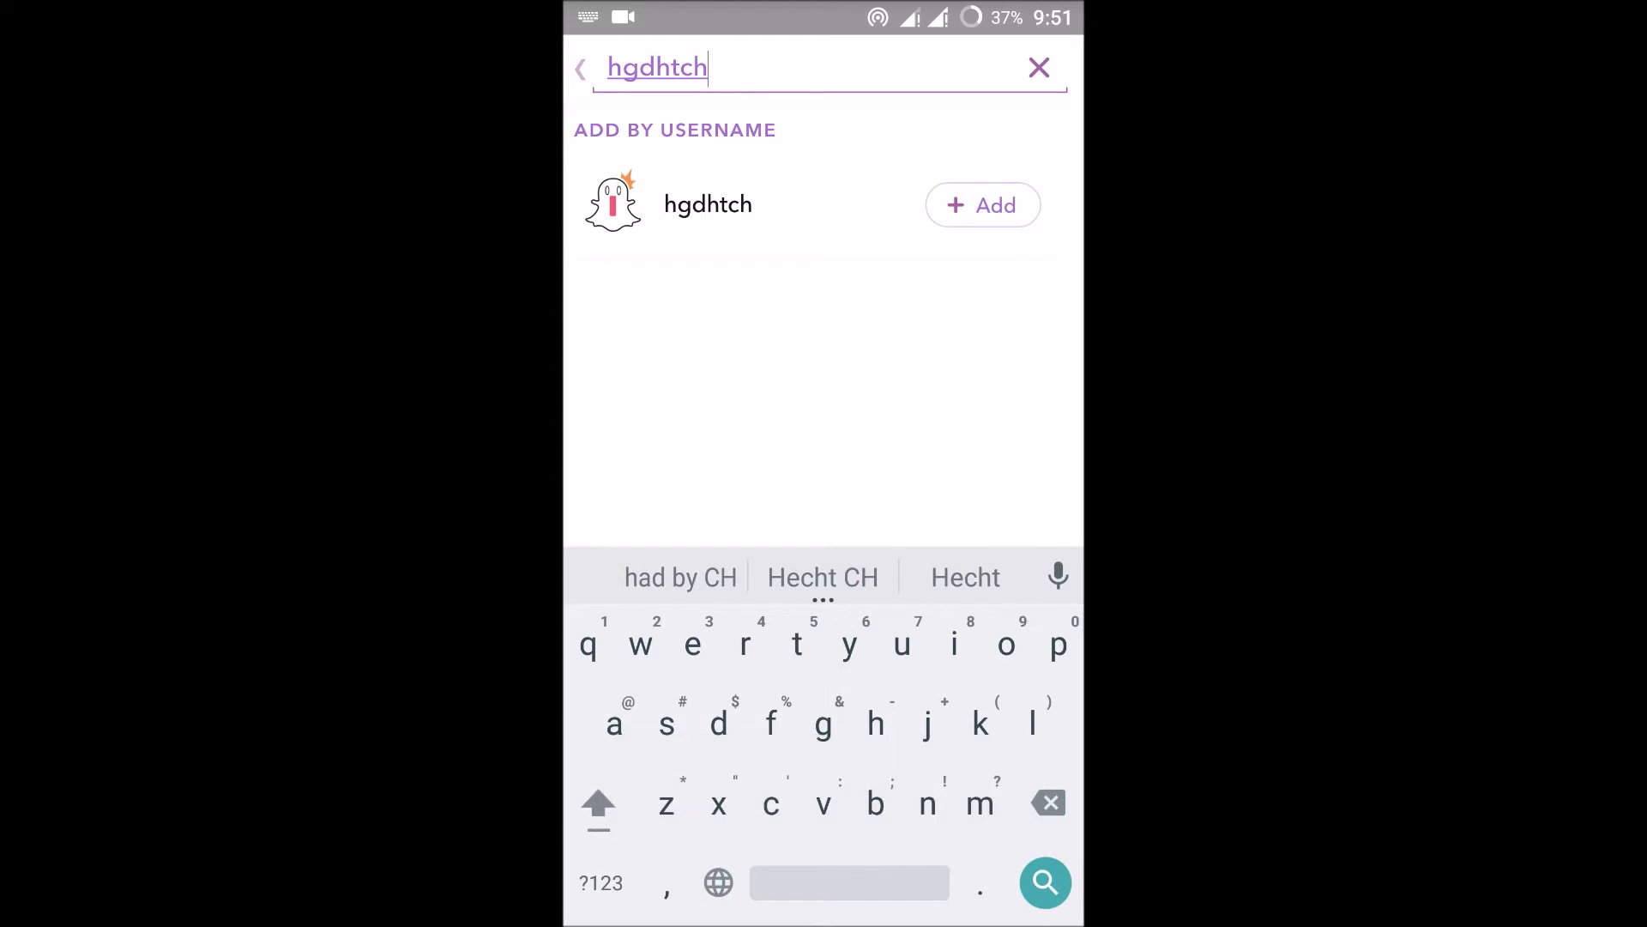
pyautogui.click(982, 205)
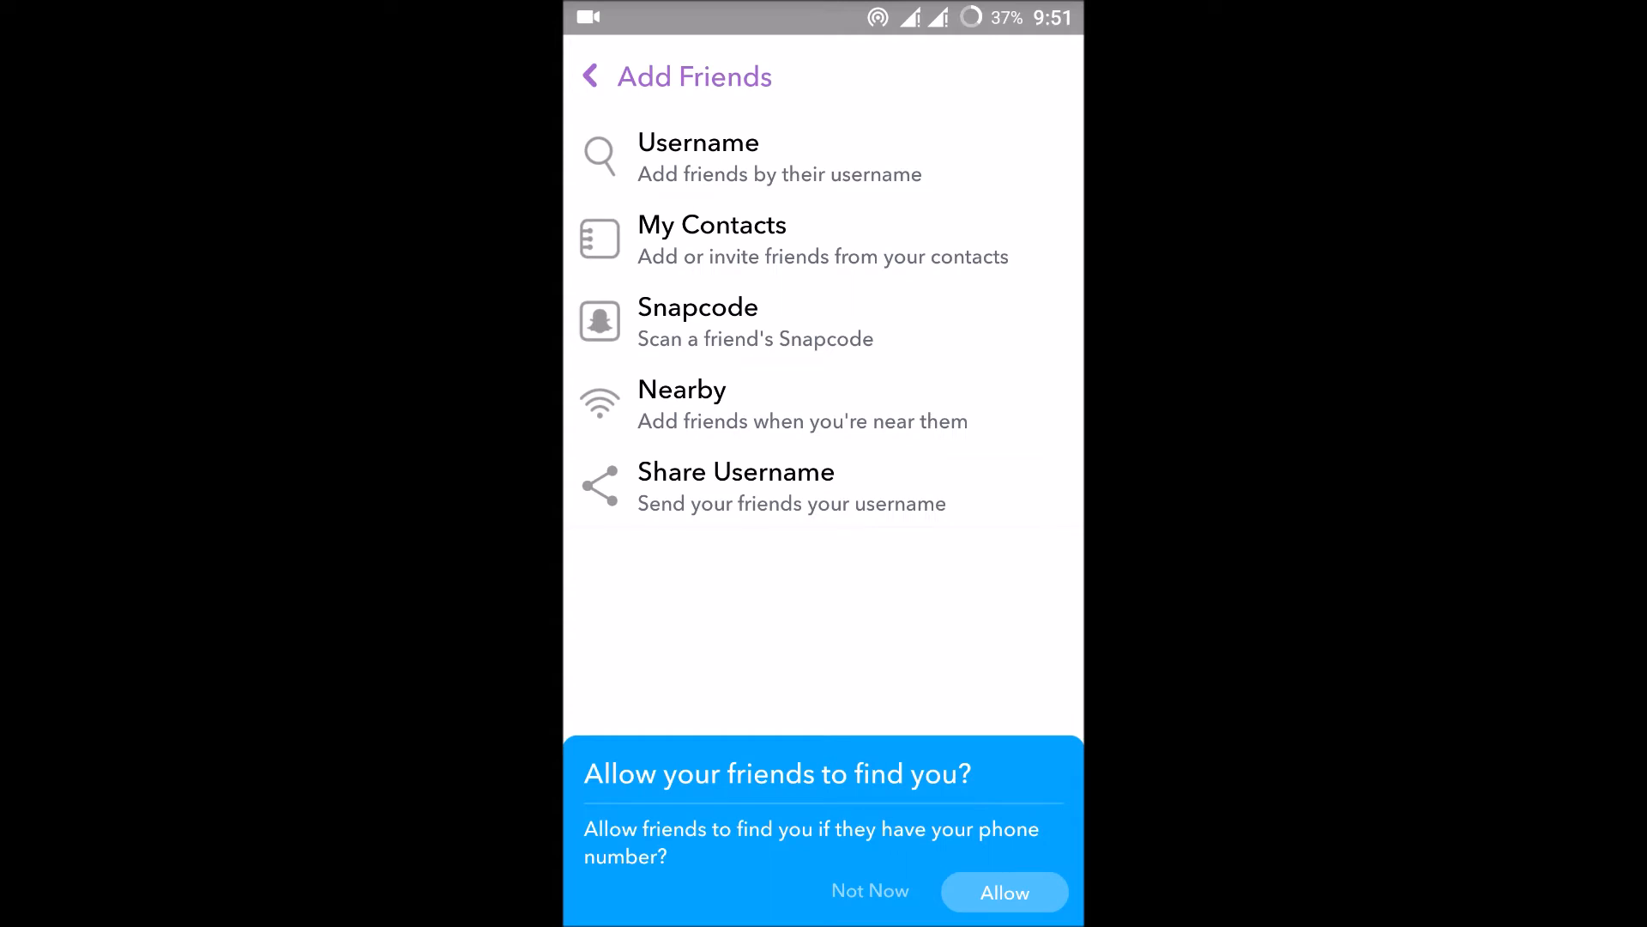
pyautogui.click(1003, 892)
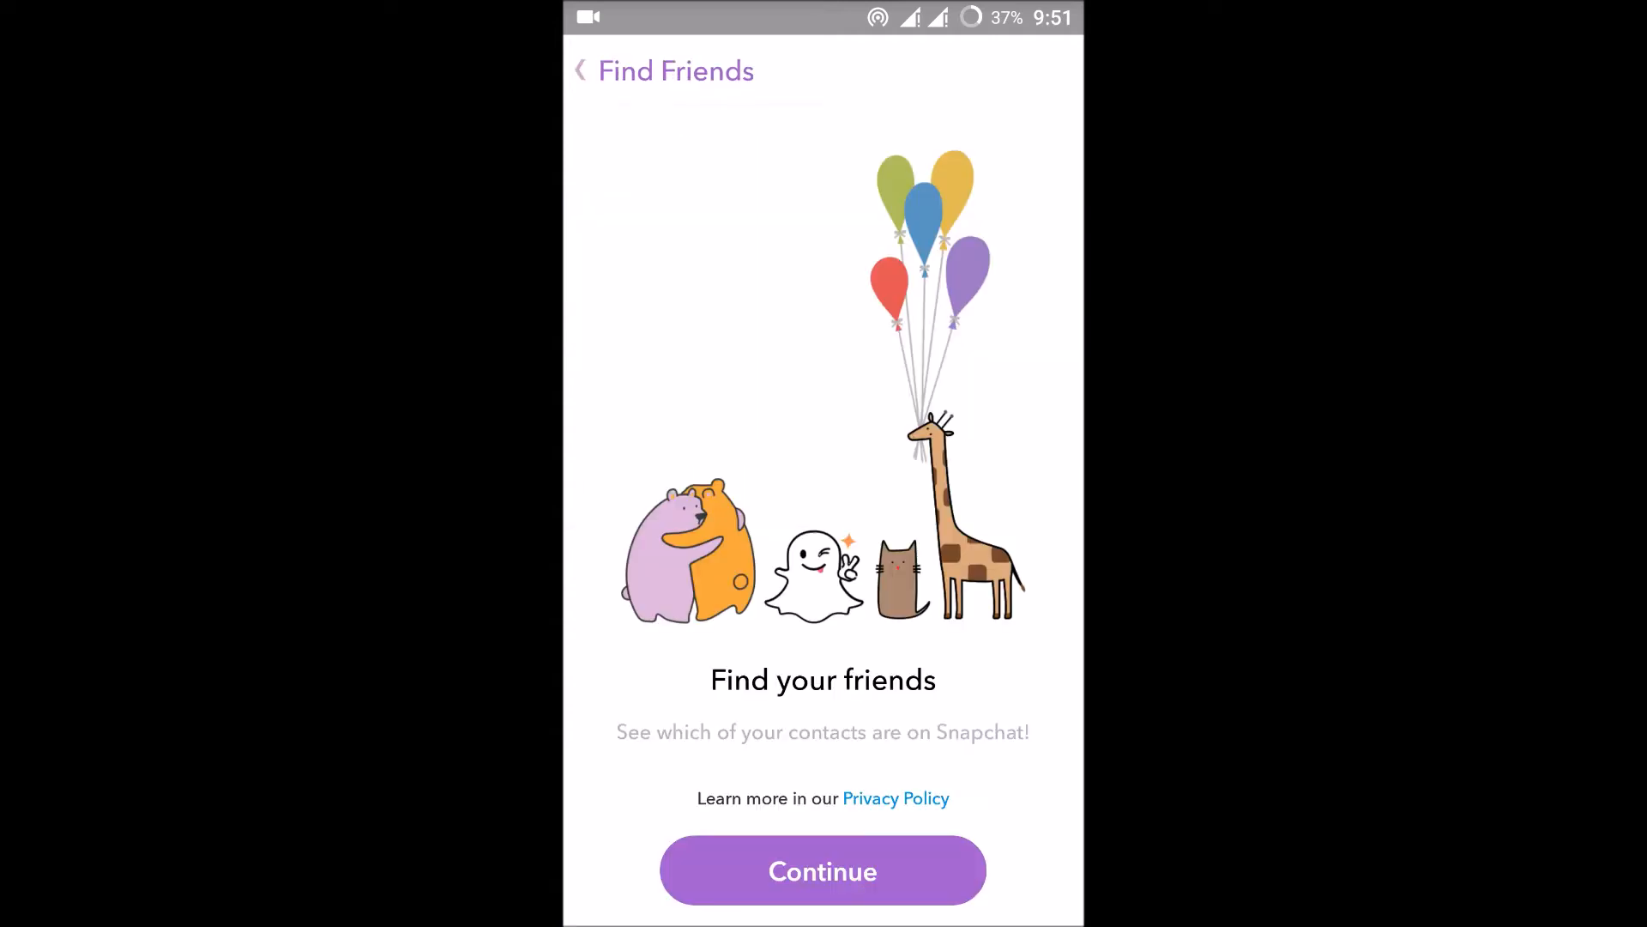
pyautogui.click(823, 870)
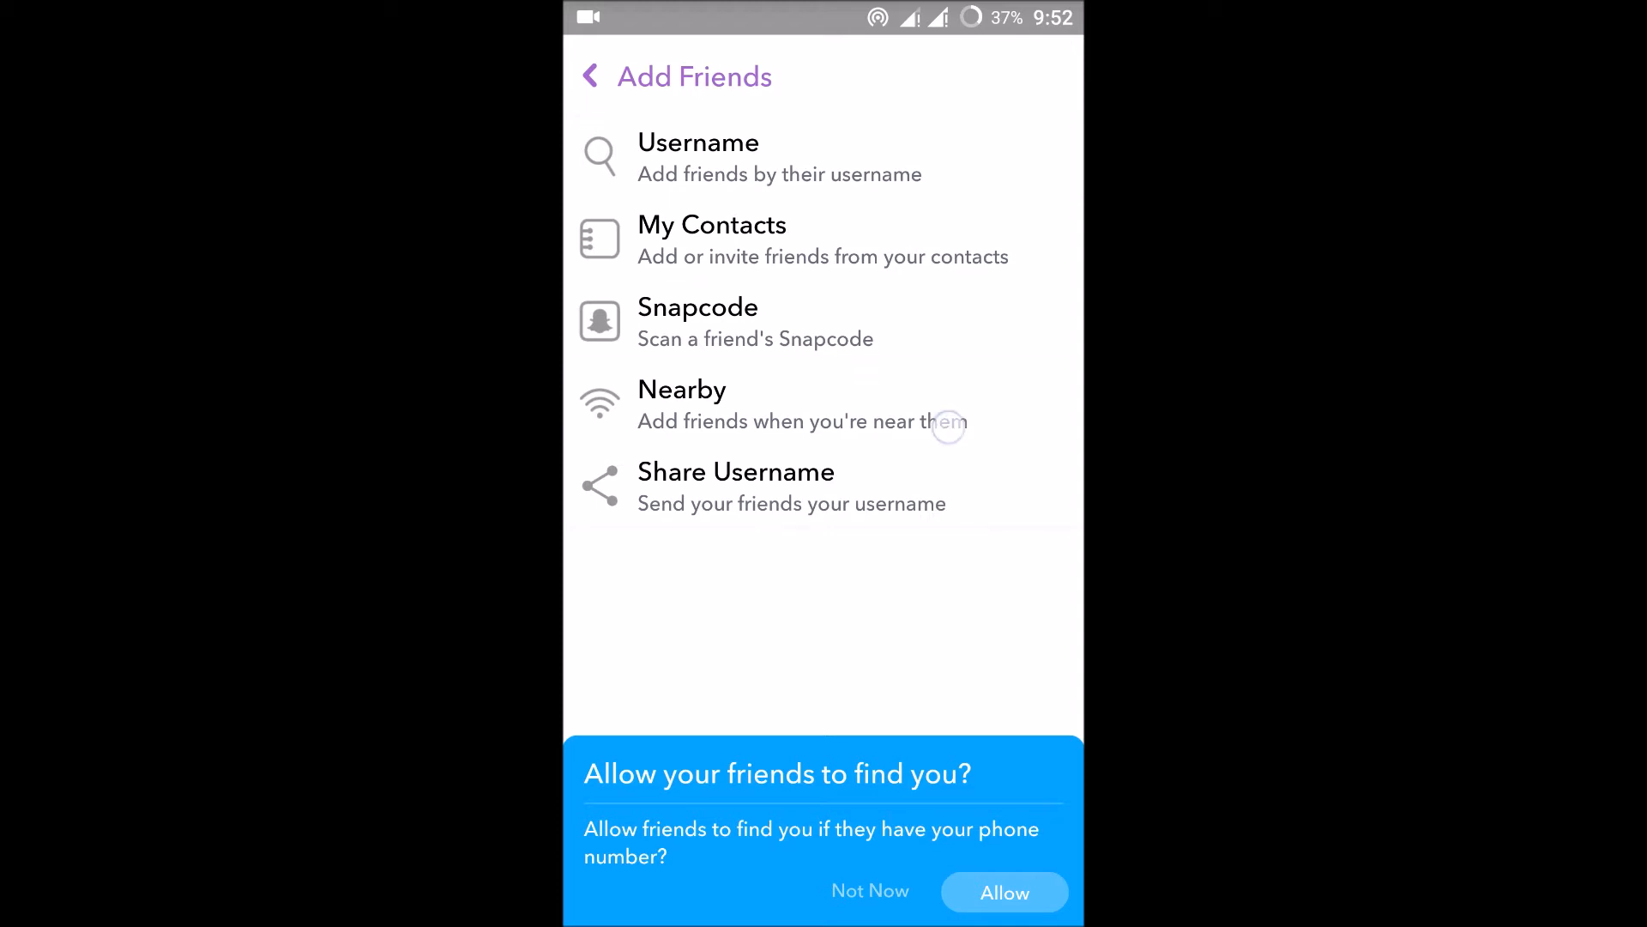
# Try Add Nearby, see the no-internet error, and pull down the Wi-Fi panel
pyautogui.click(681, 404)
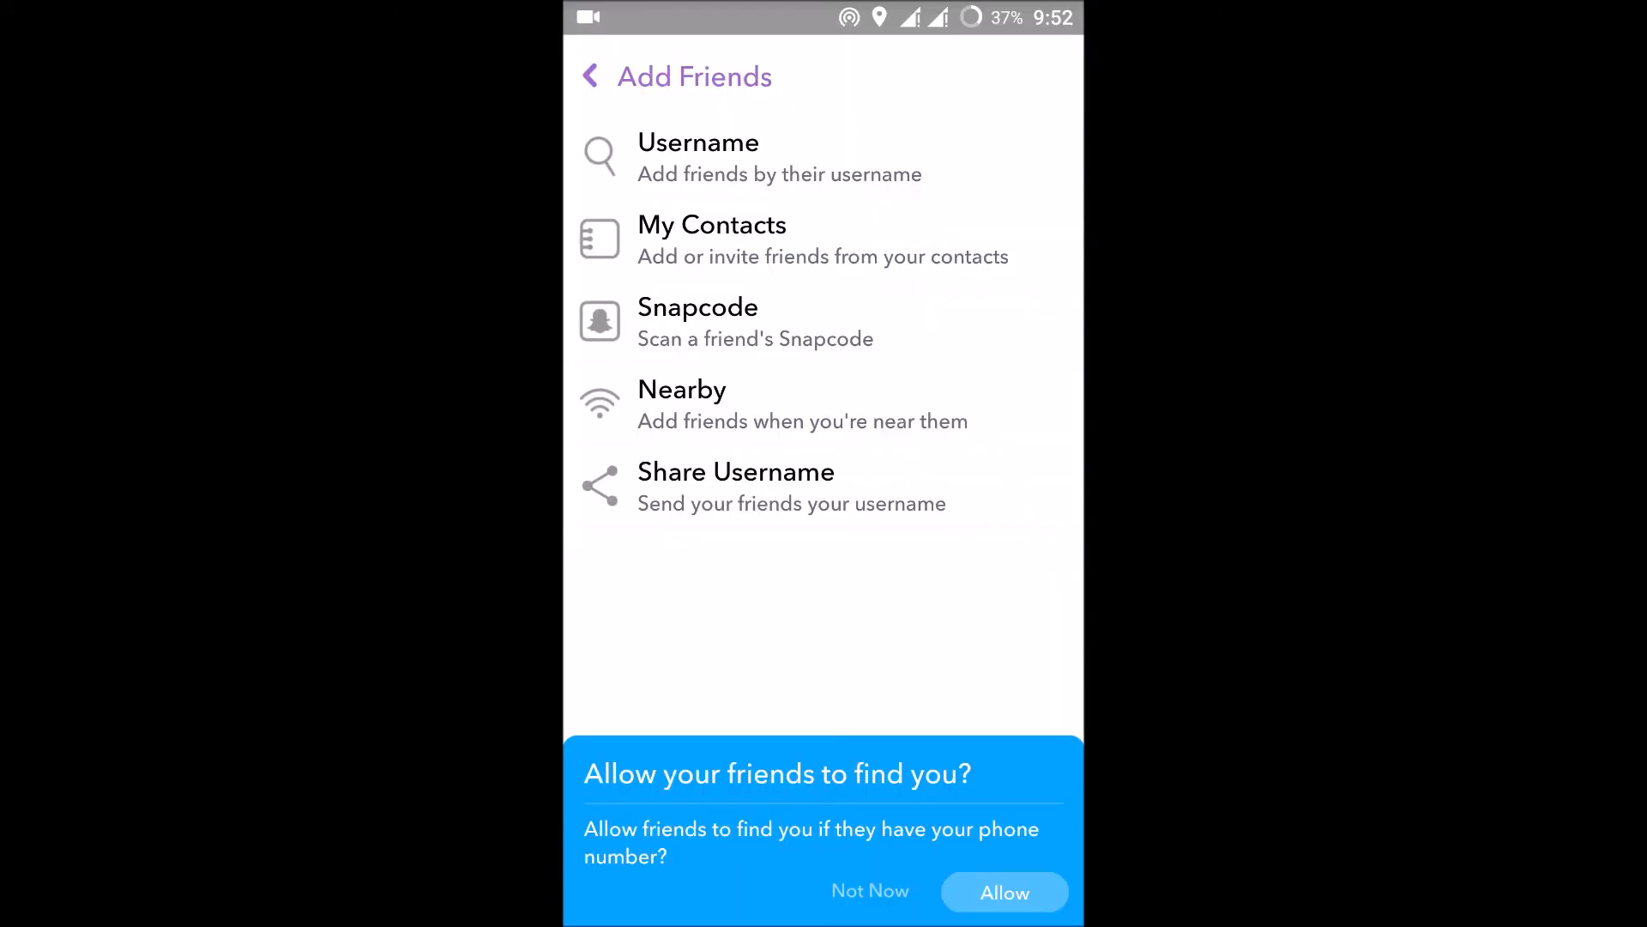
pyautogui.click(681, 404)
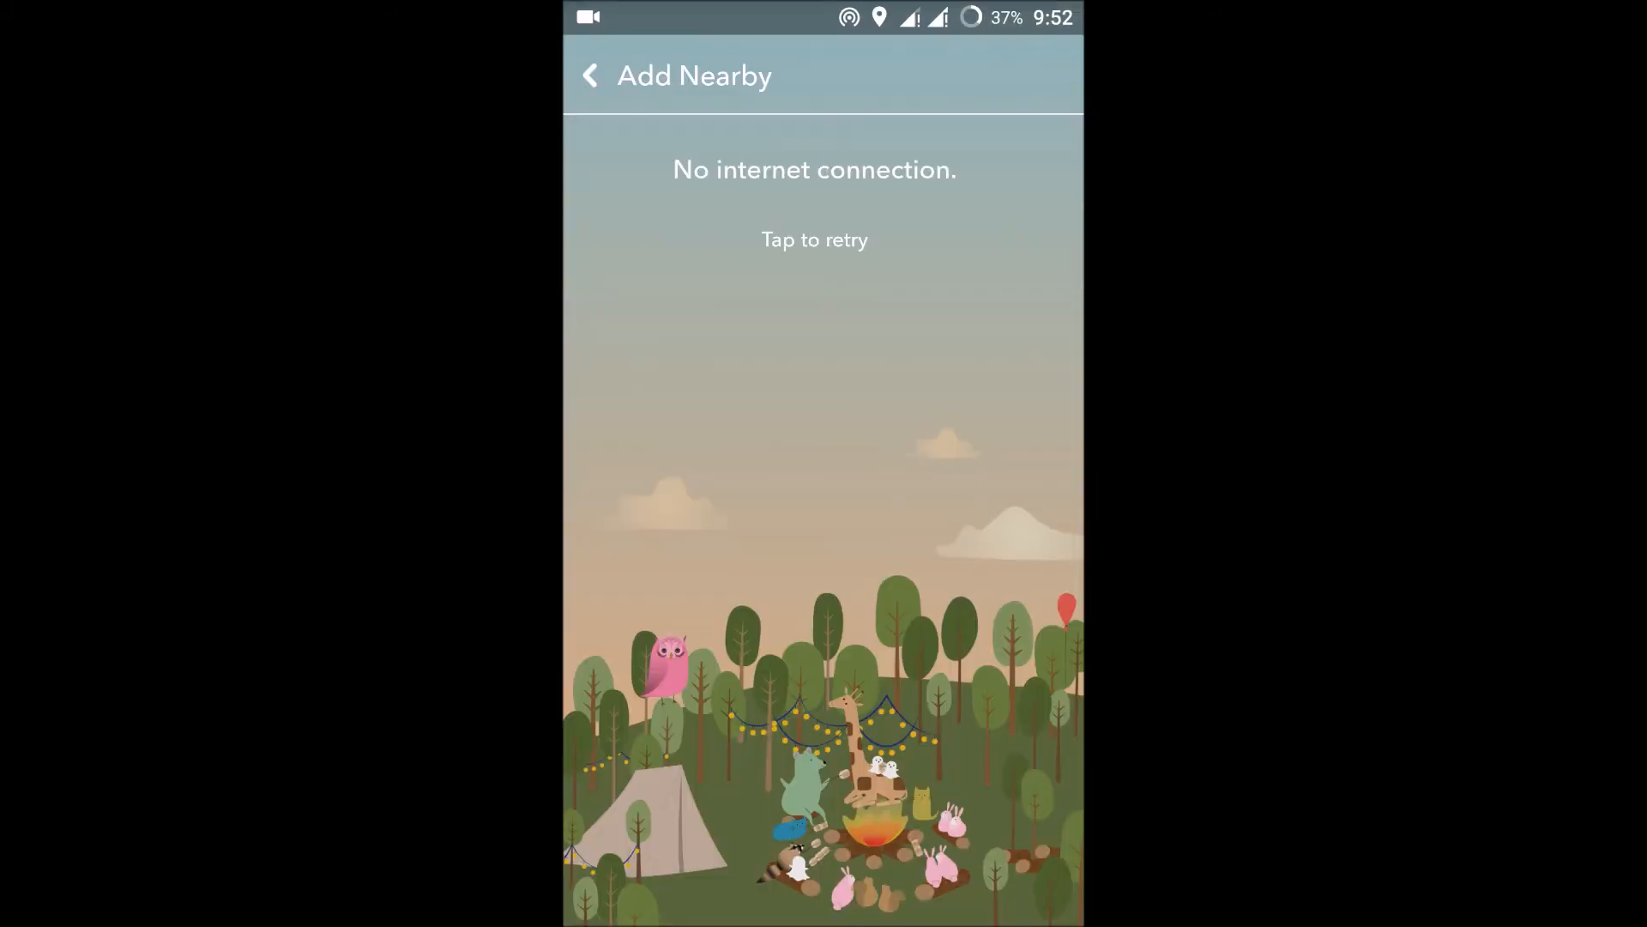
pyautogui.scroll(-3)
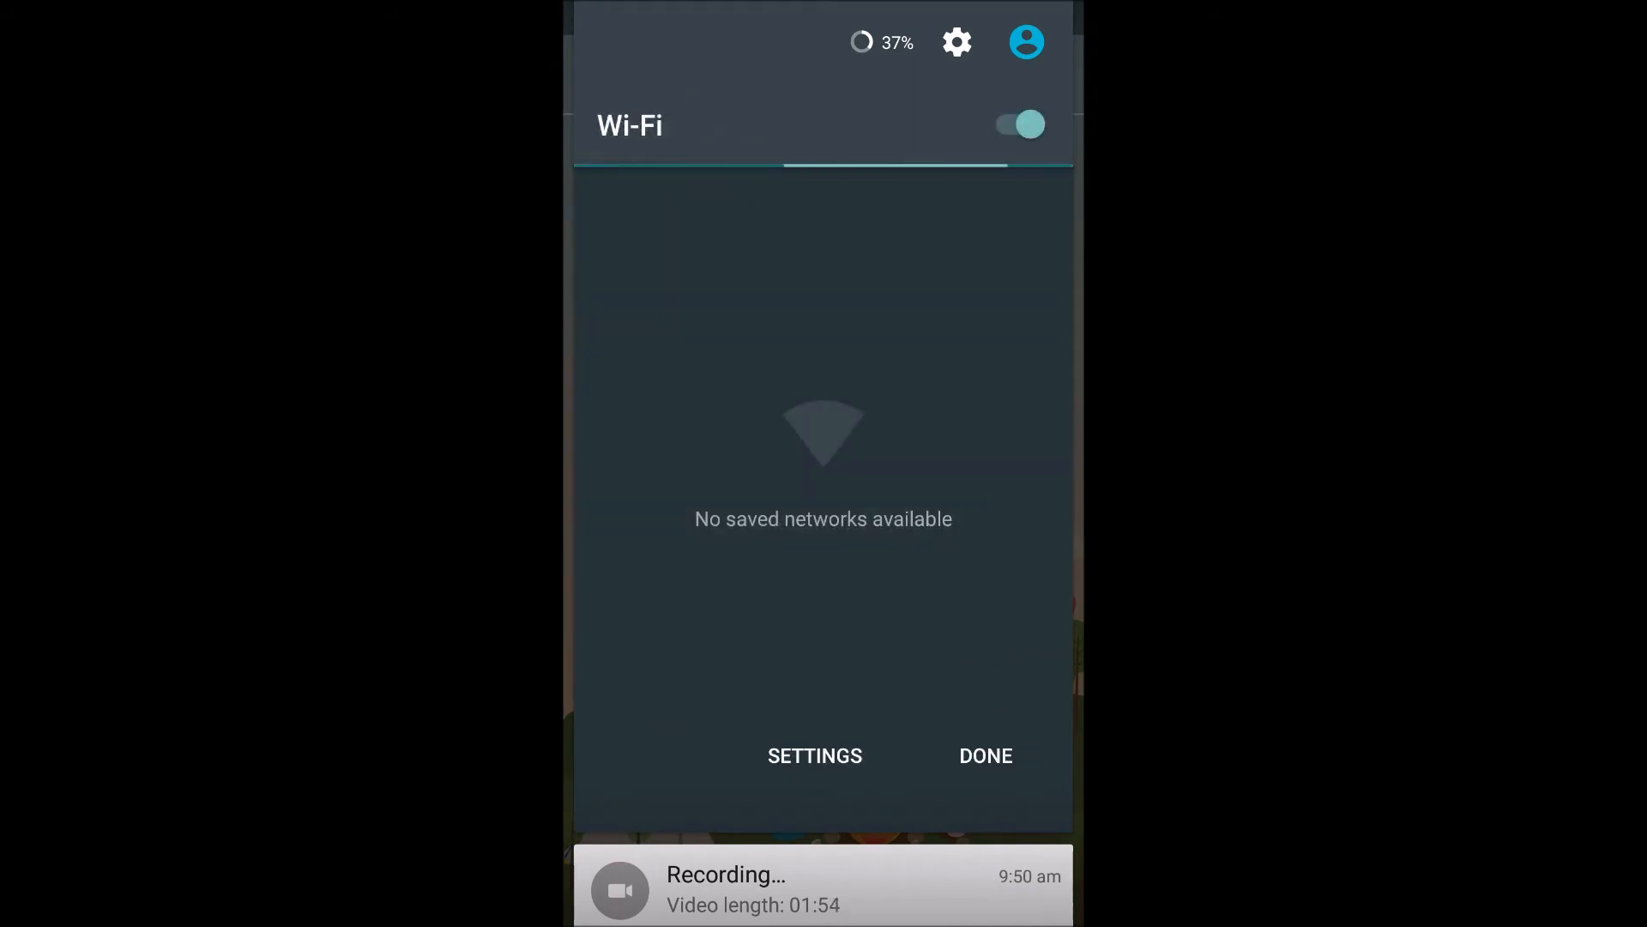
# Toggle Wi-Fi off and back on in quick settings
pyautogui.click(1015, 124)
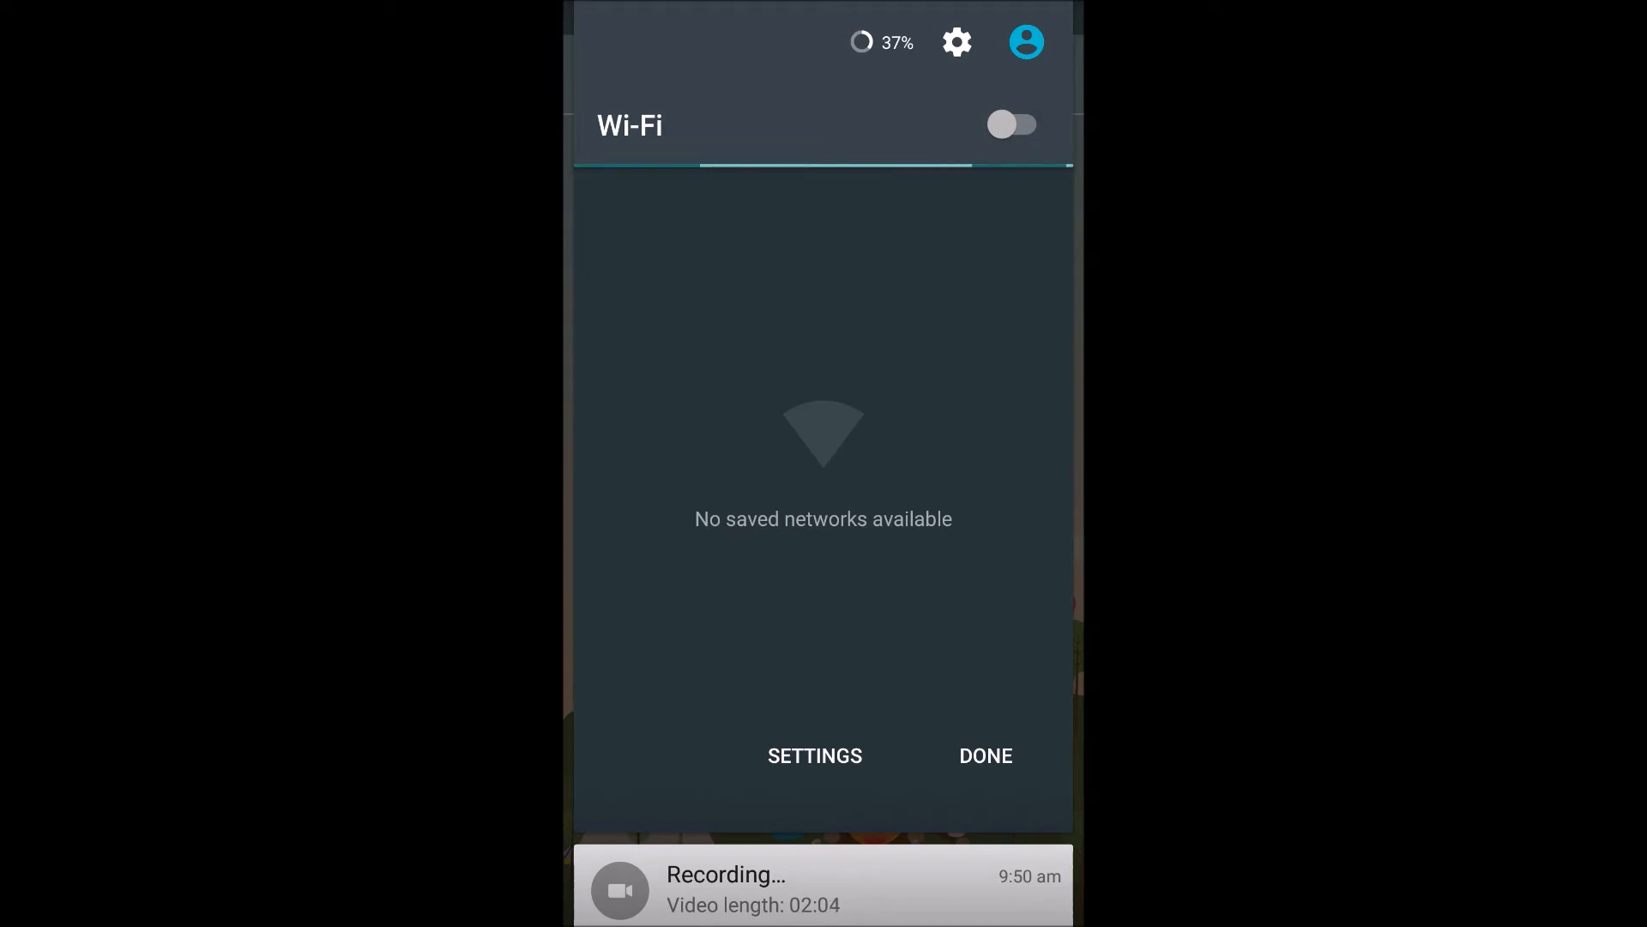
pyautogui.click(1011, 124)
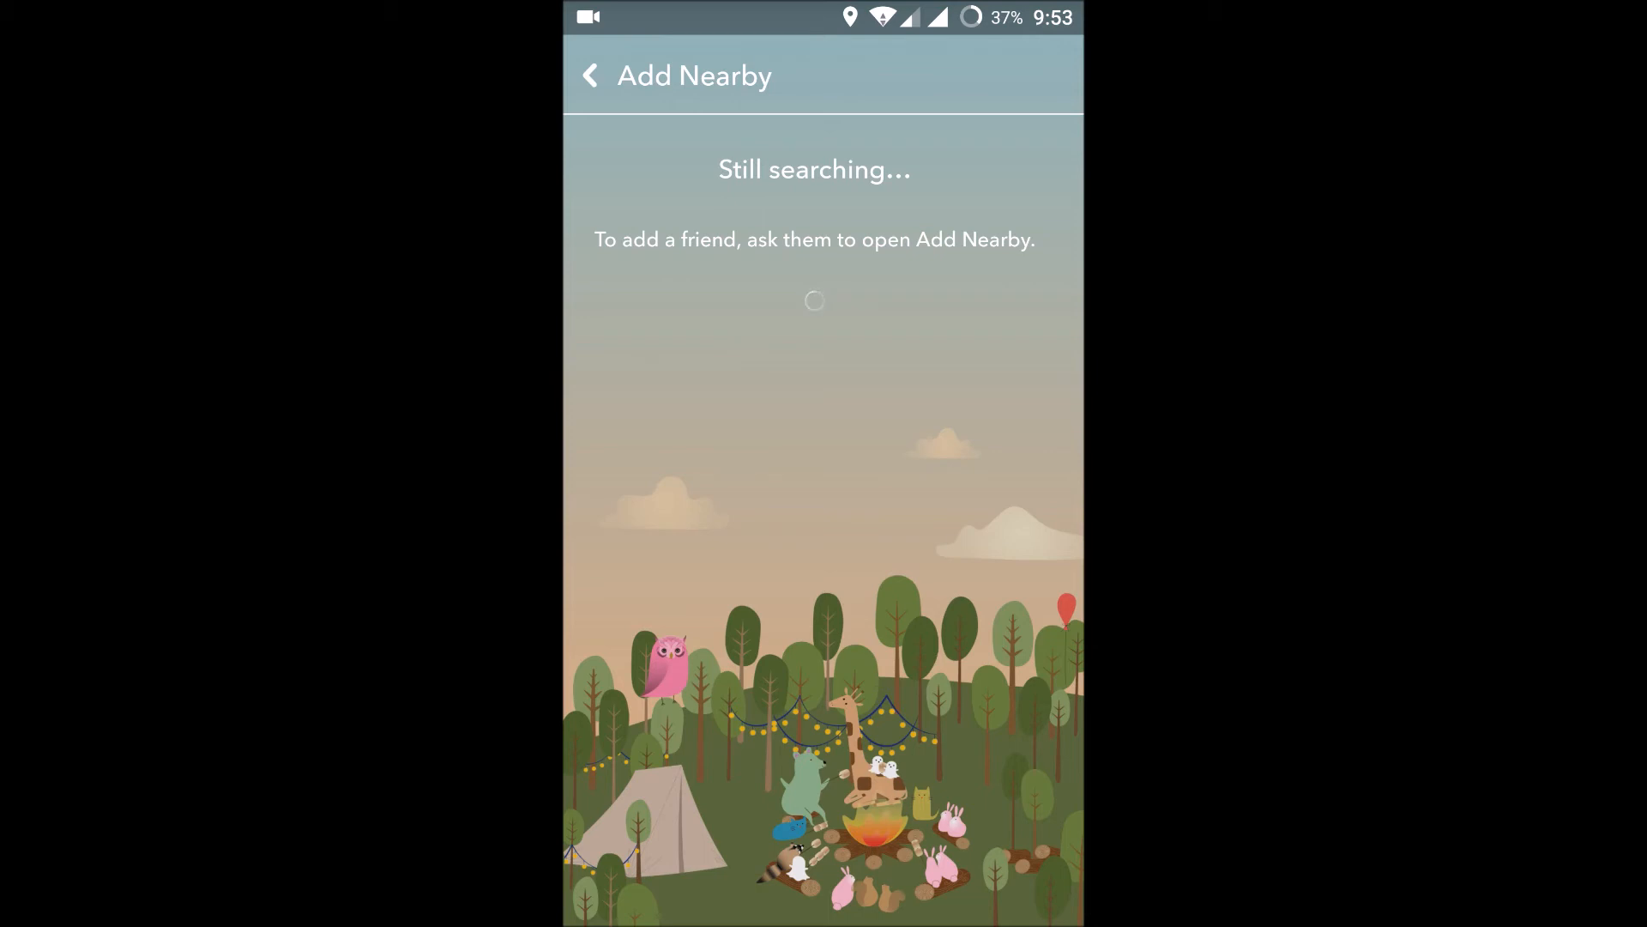
# Rerun the Add Nearby search, then go back to Add Friends
pyautogui.click(590, 75)
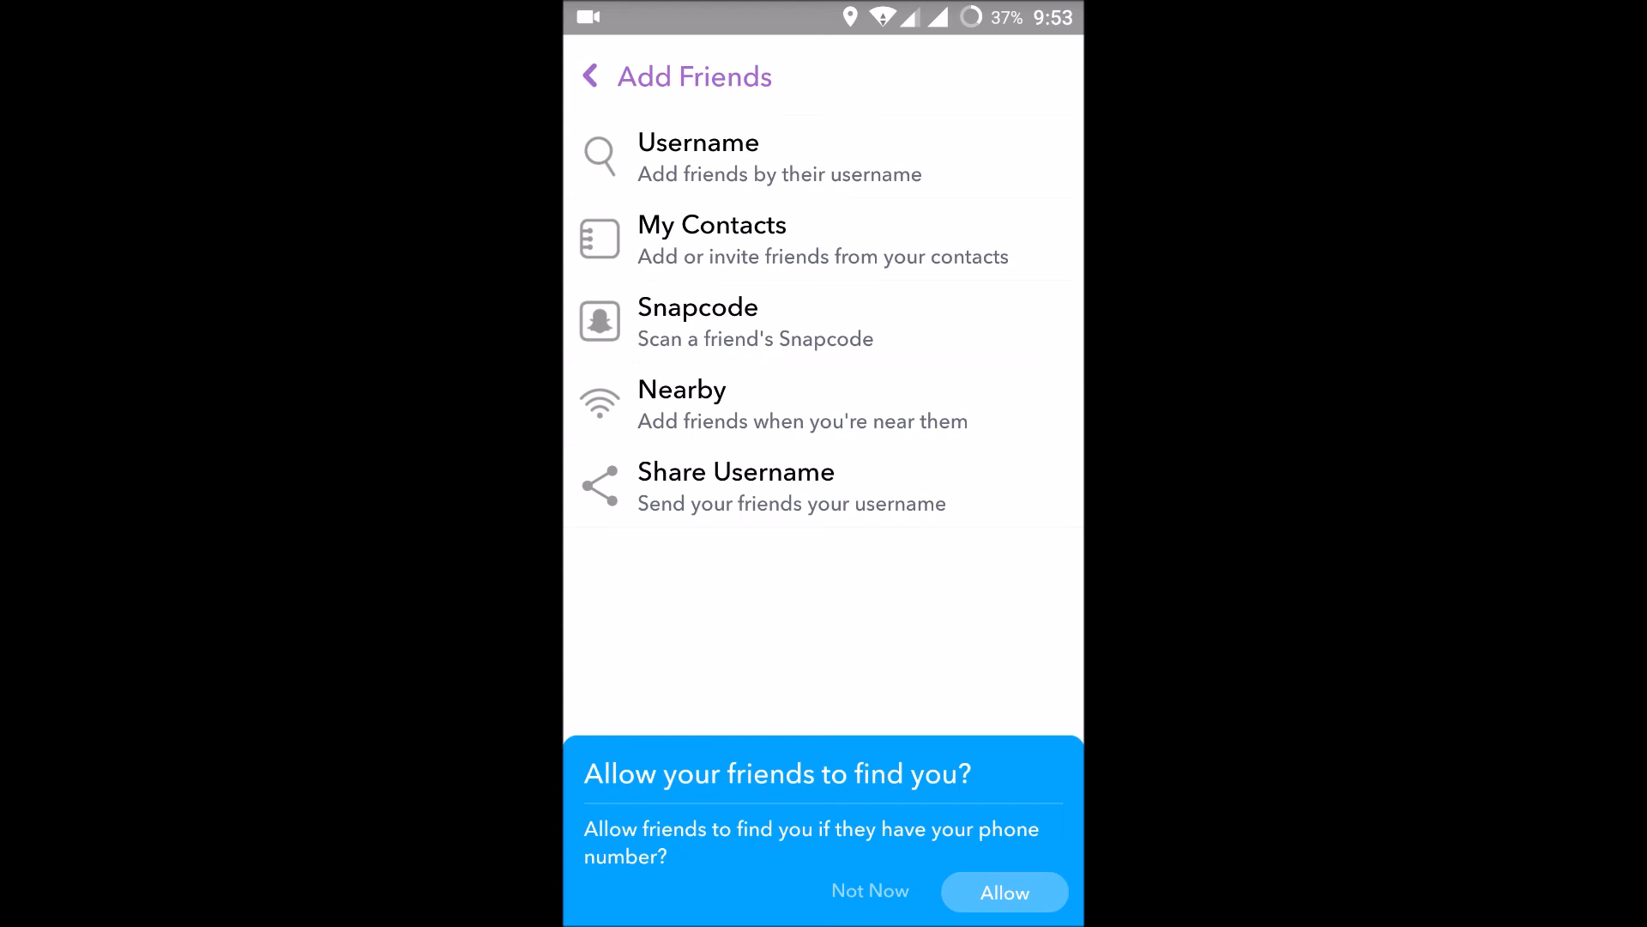
pyautogui.click(680, 390)
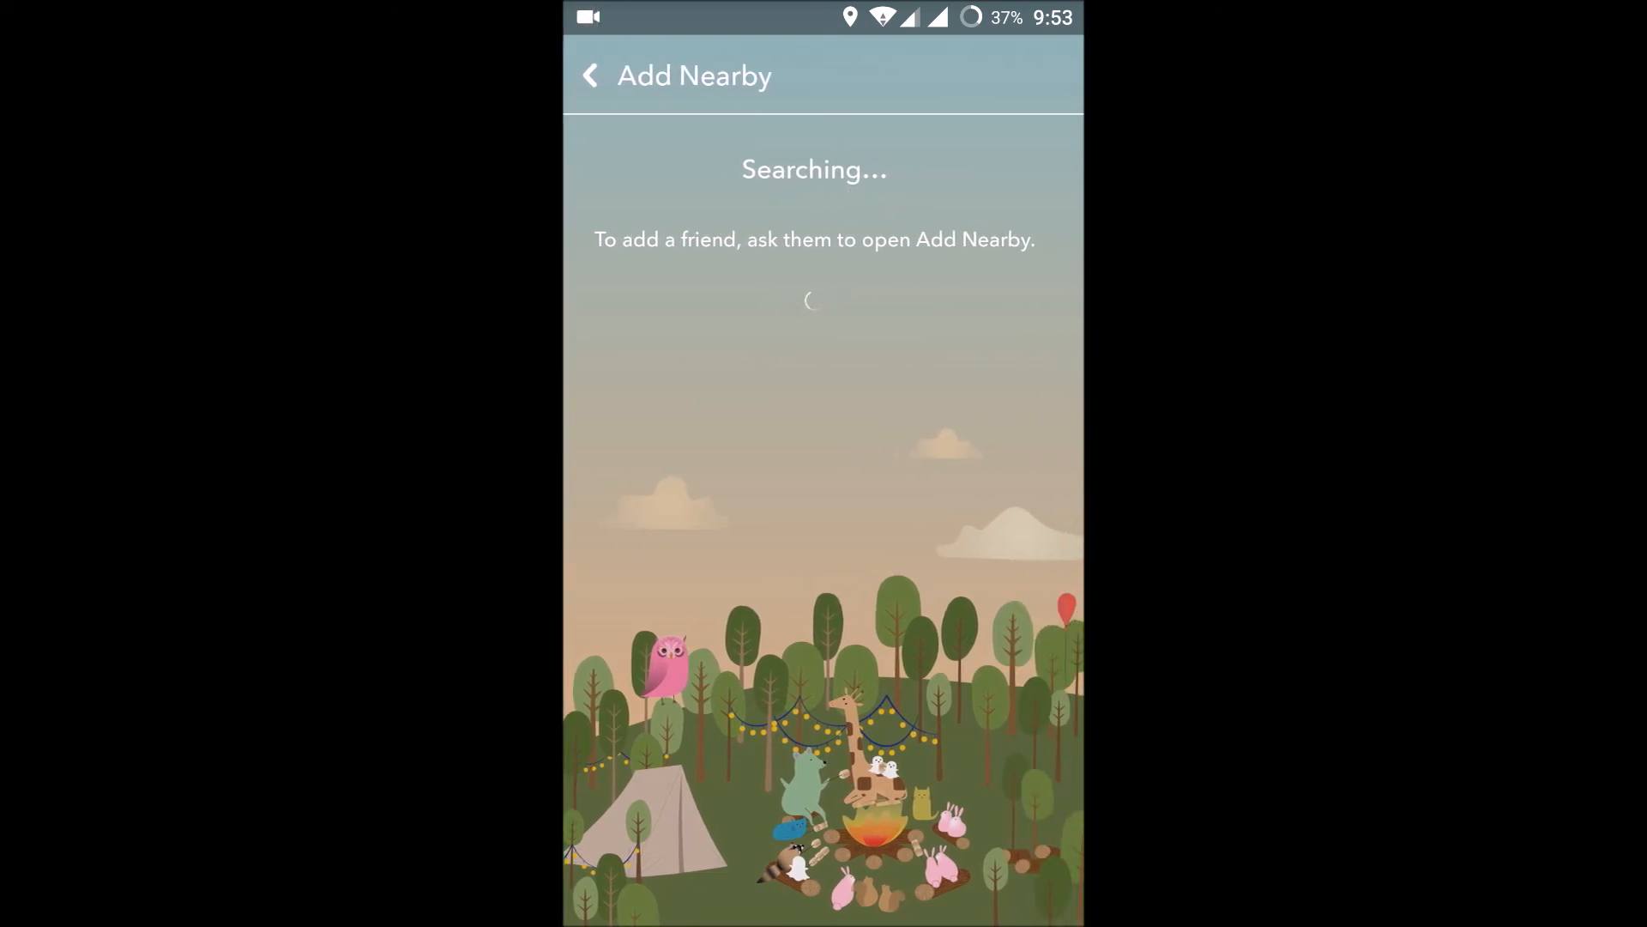
pyautogui.click(590, 75)
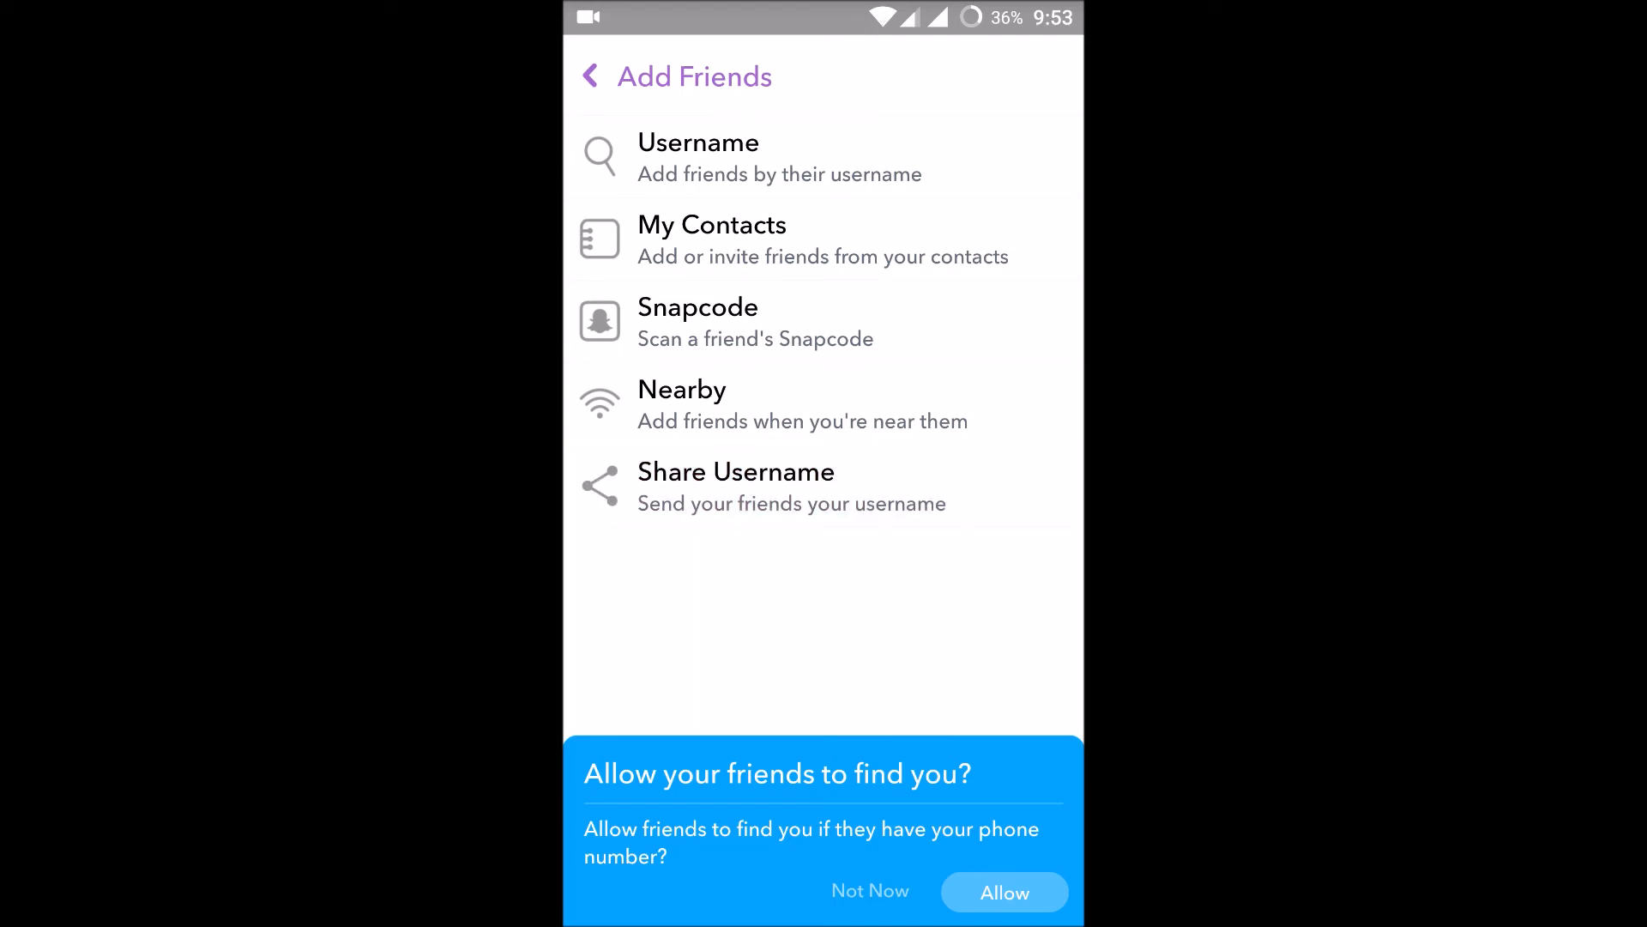
# Share the Snapchat username via WhatsApp from the Share via list
pyautogui.click(735, 486)
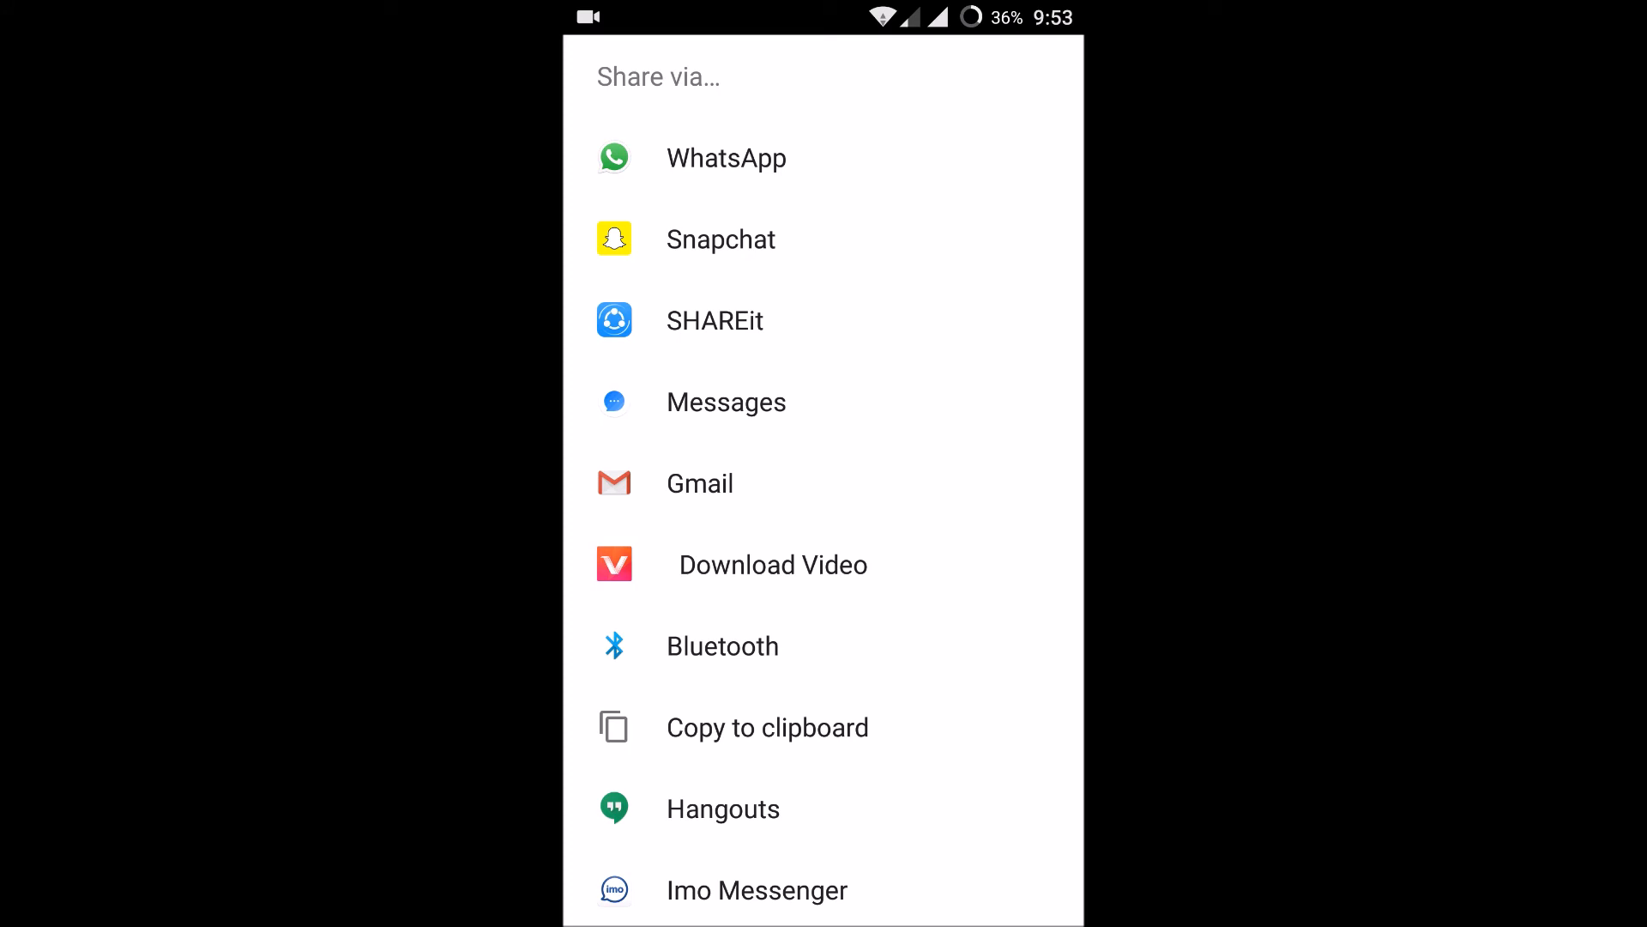
pyautogui.scroll(-3)
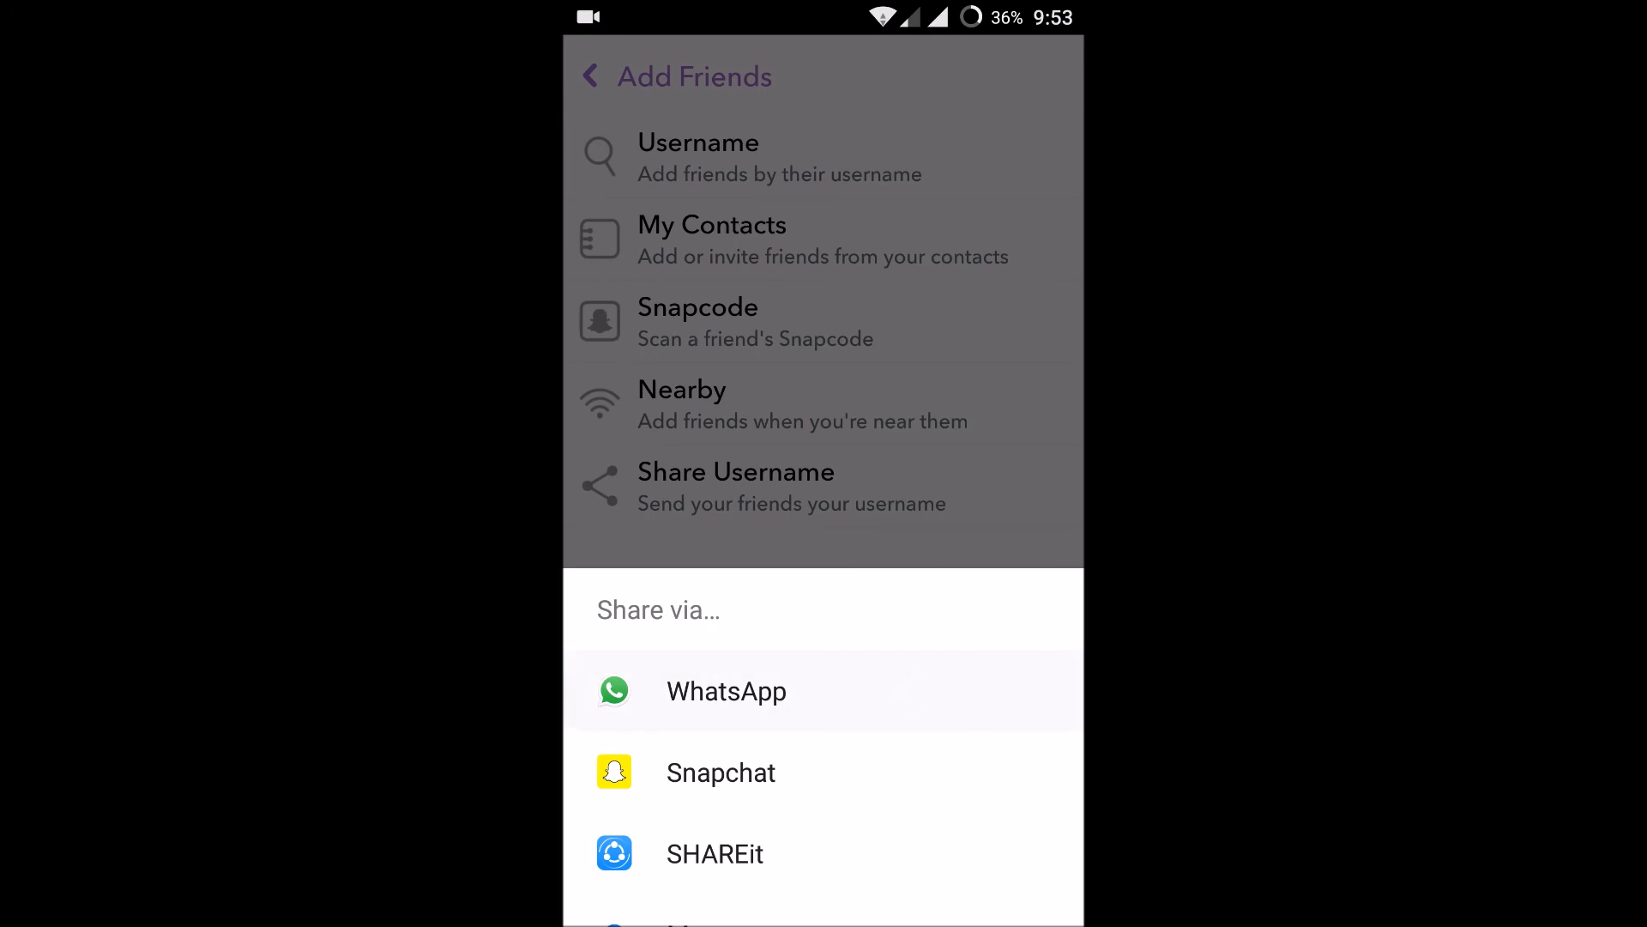
pyautogui.click(725, 691)
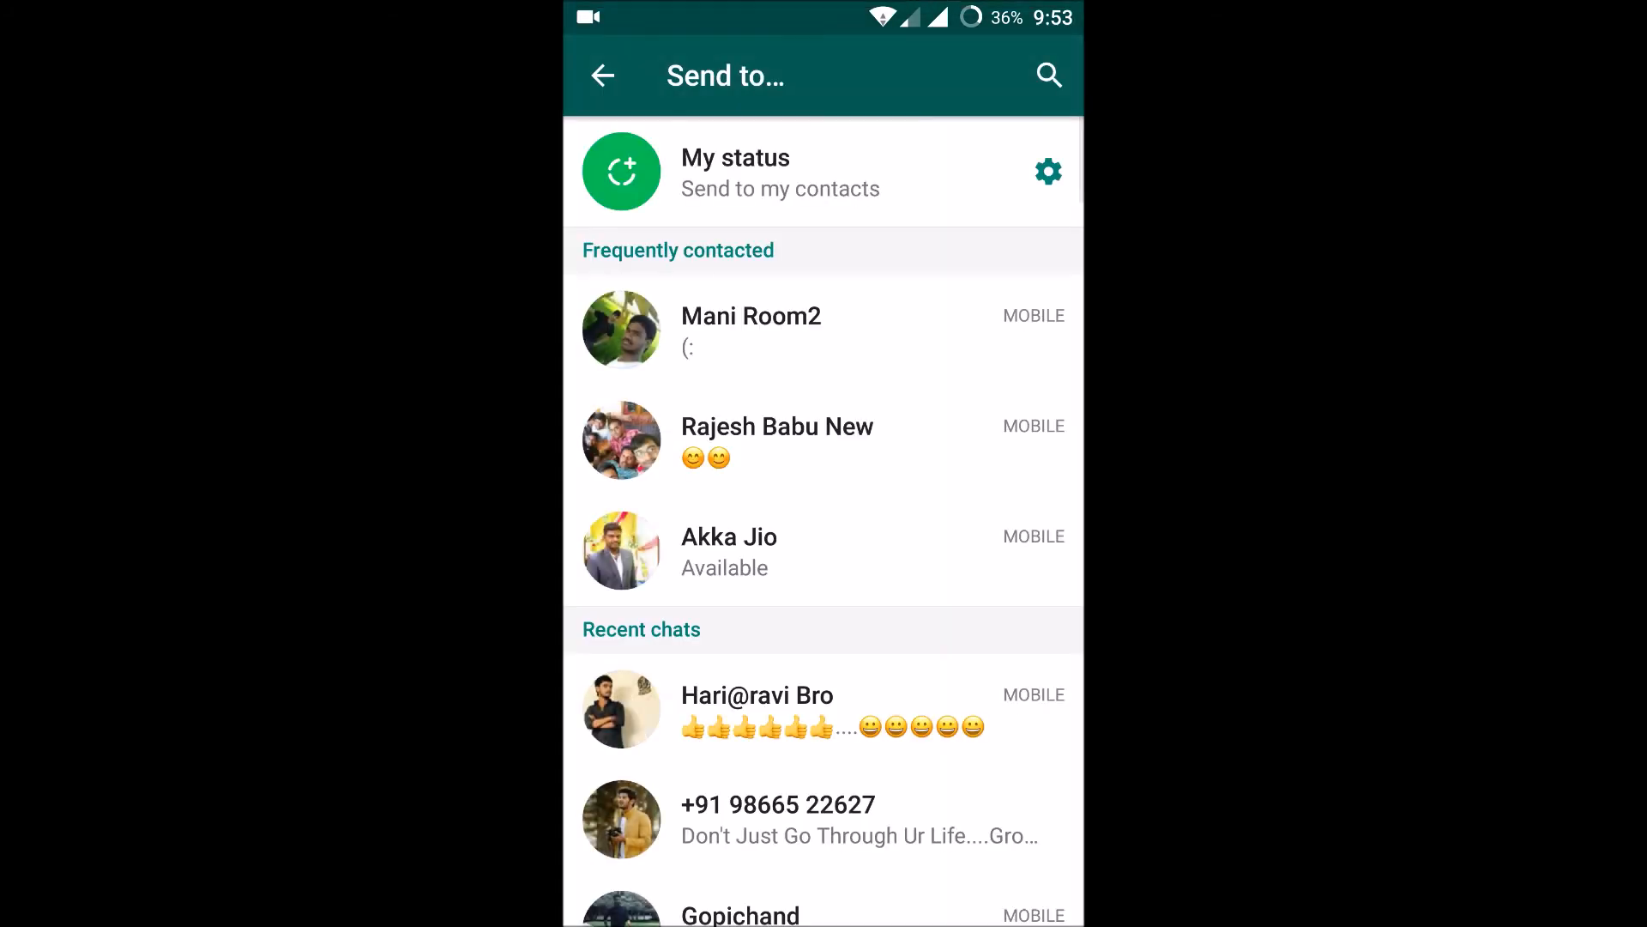
# Send 'Add me on Snapchat!' to the Tap Tap Blocks Gamers group, then return to Chats
pyautogui.scroll(-3)
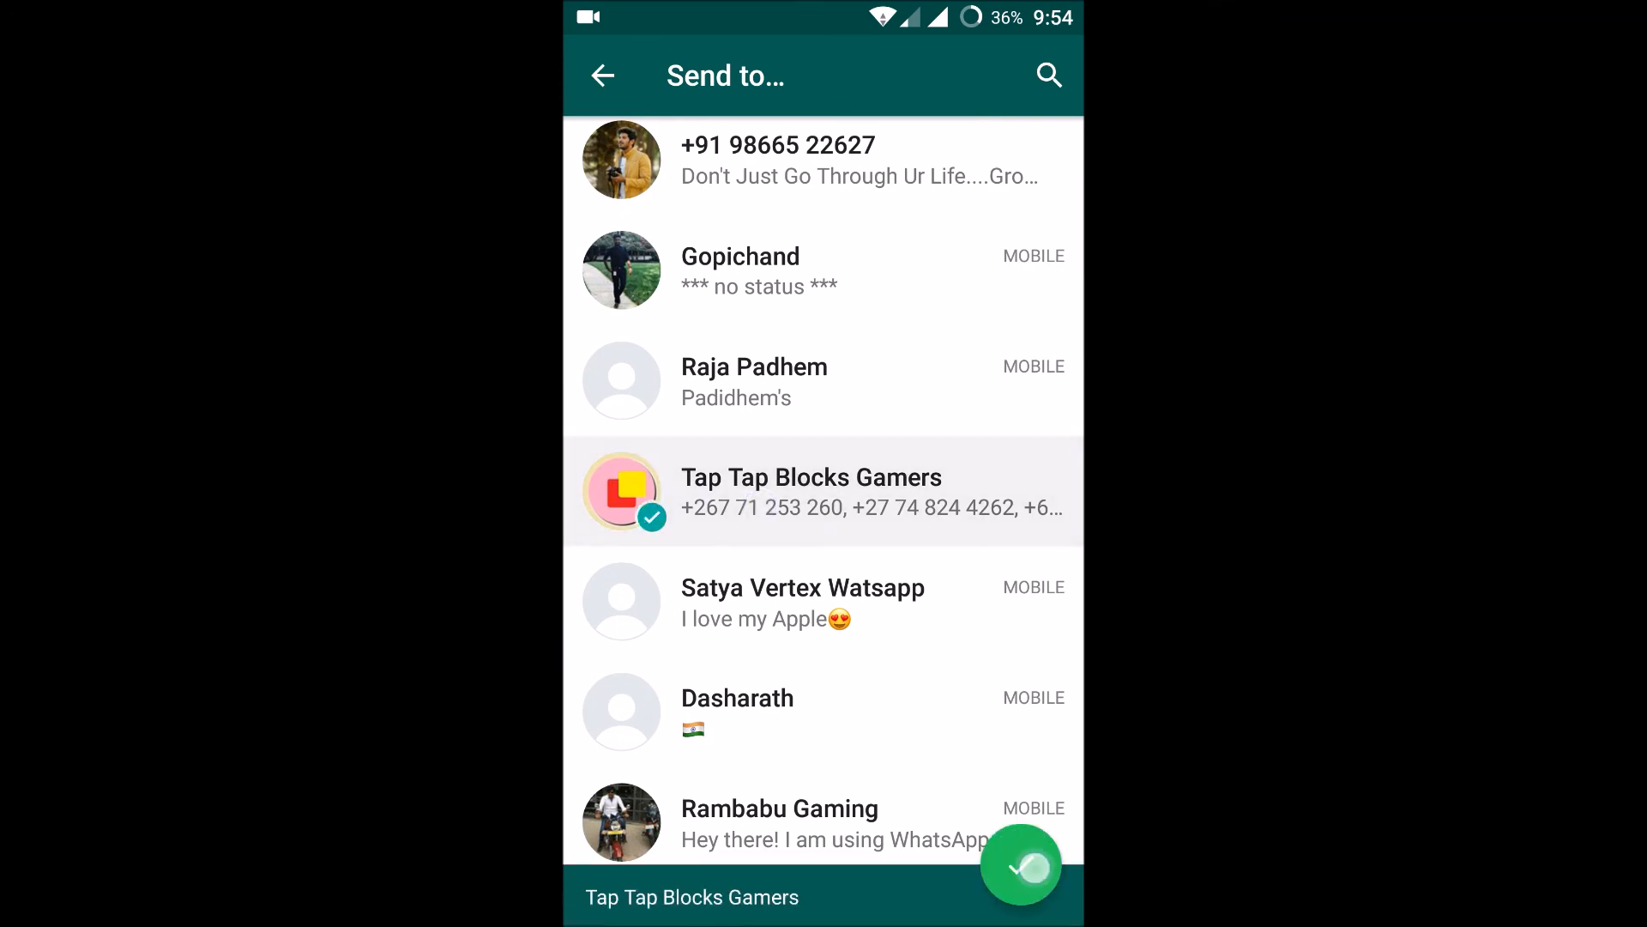
pyautogui.click(1020, 865)
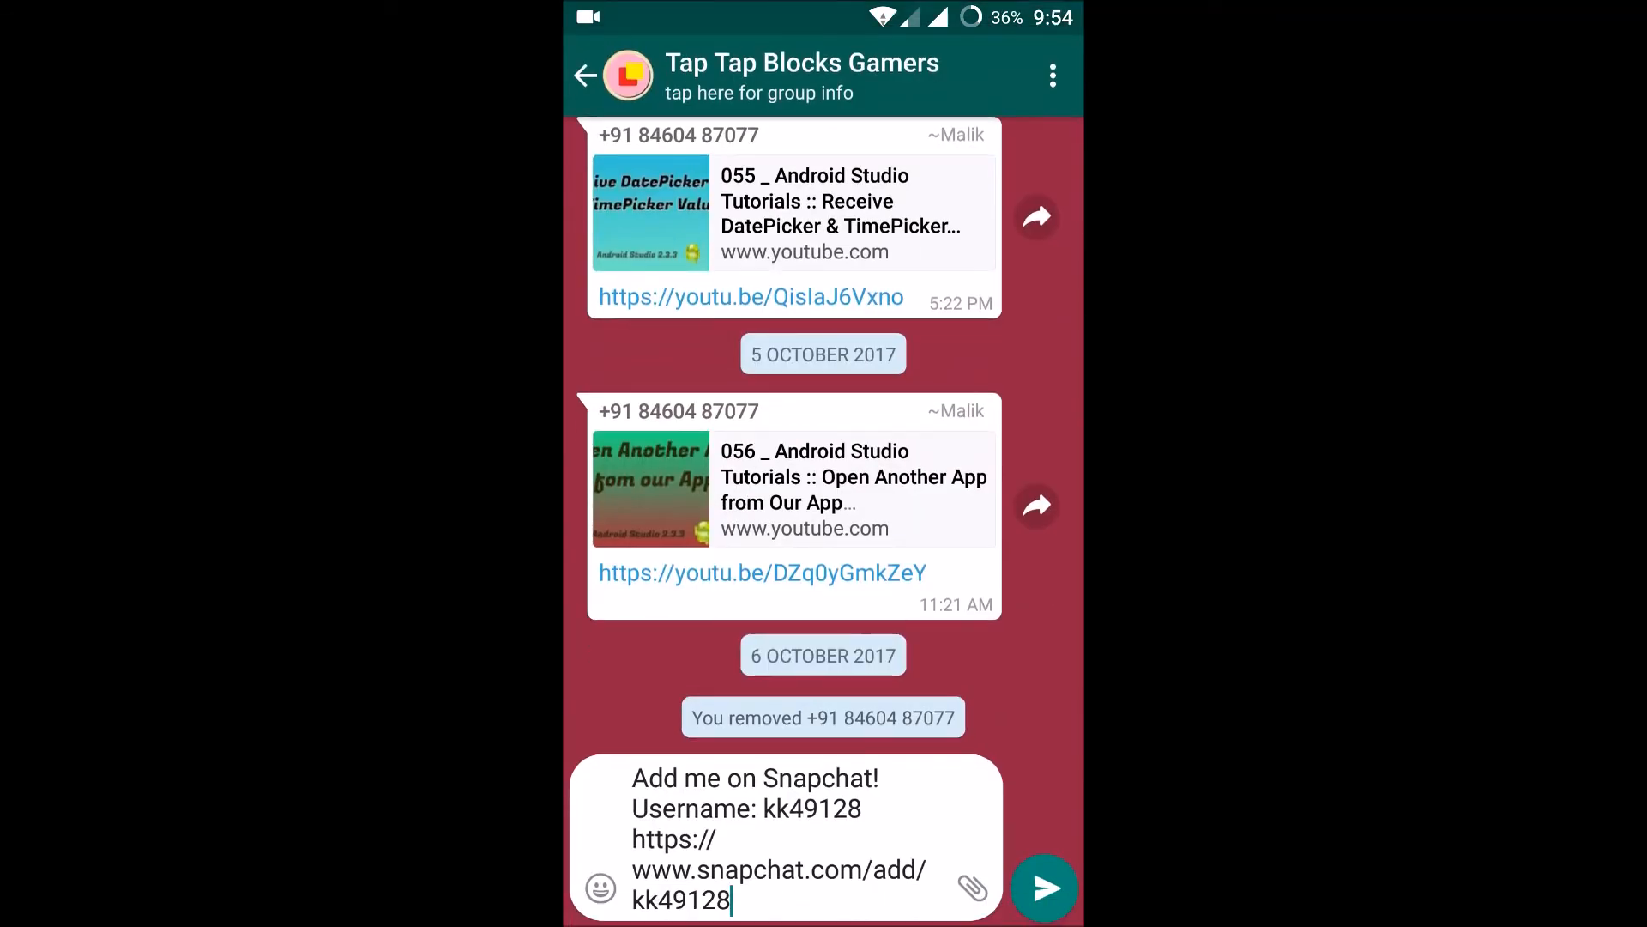
pyautogui.click(1043, 888)
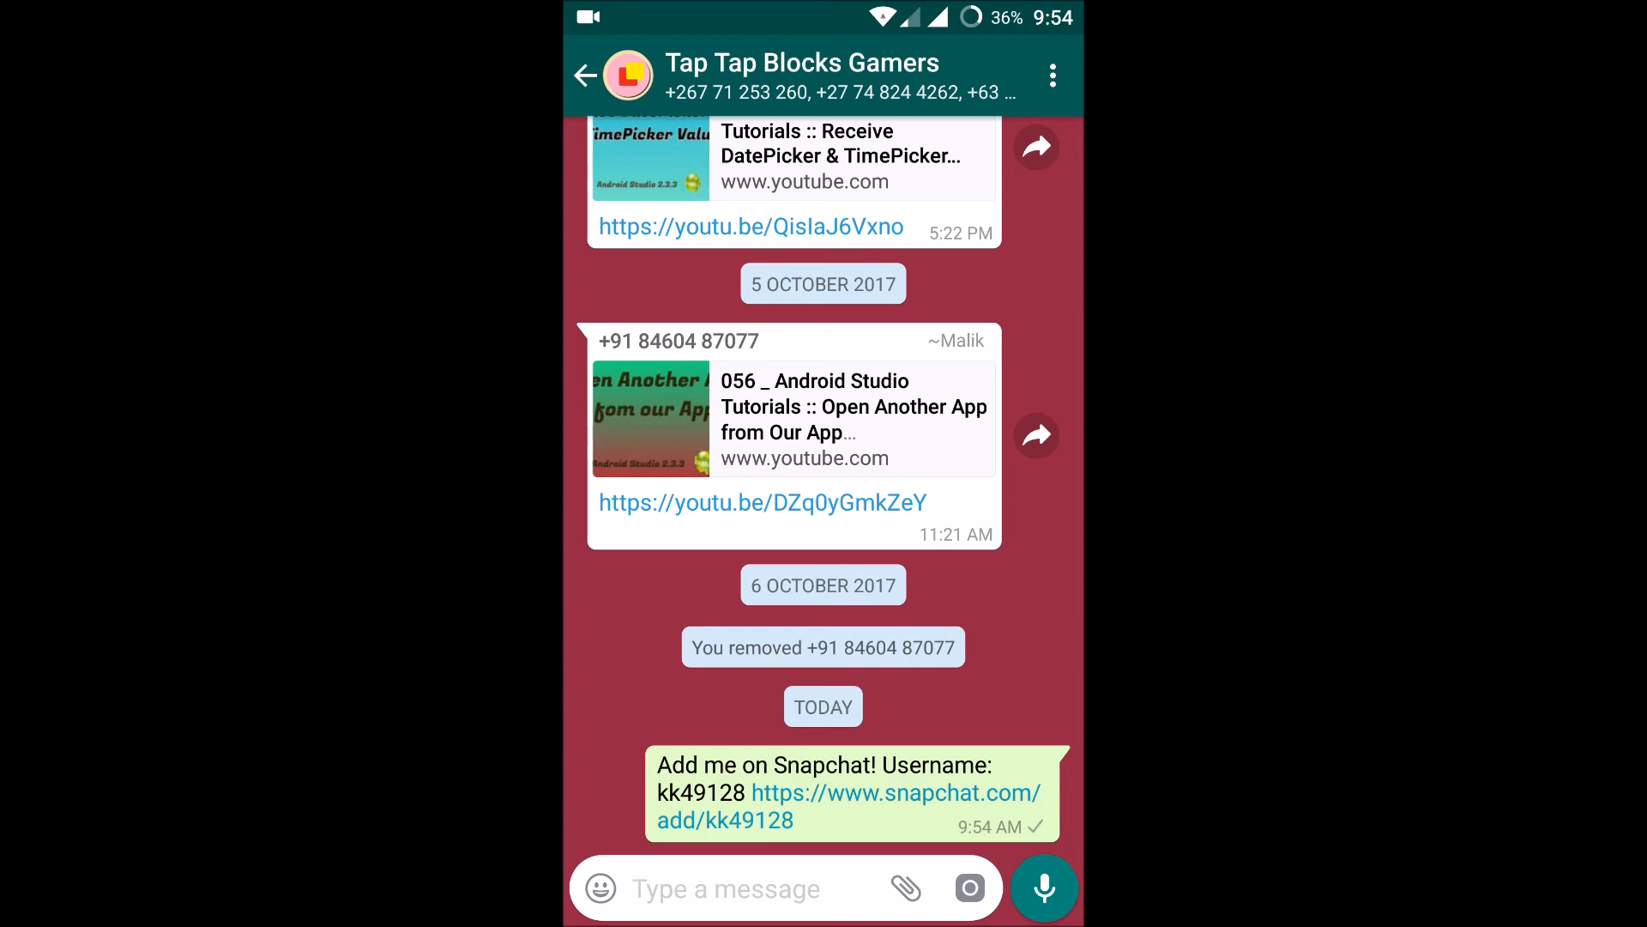
pyautogui.click(584, 75)
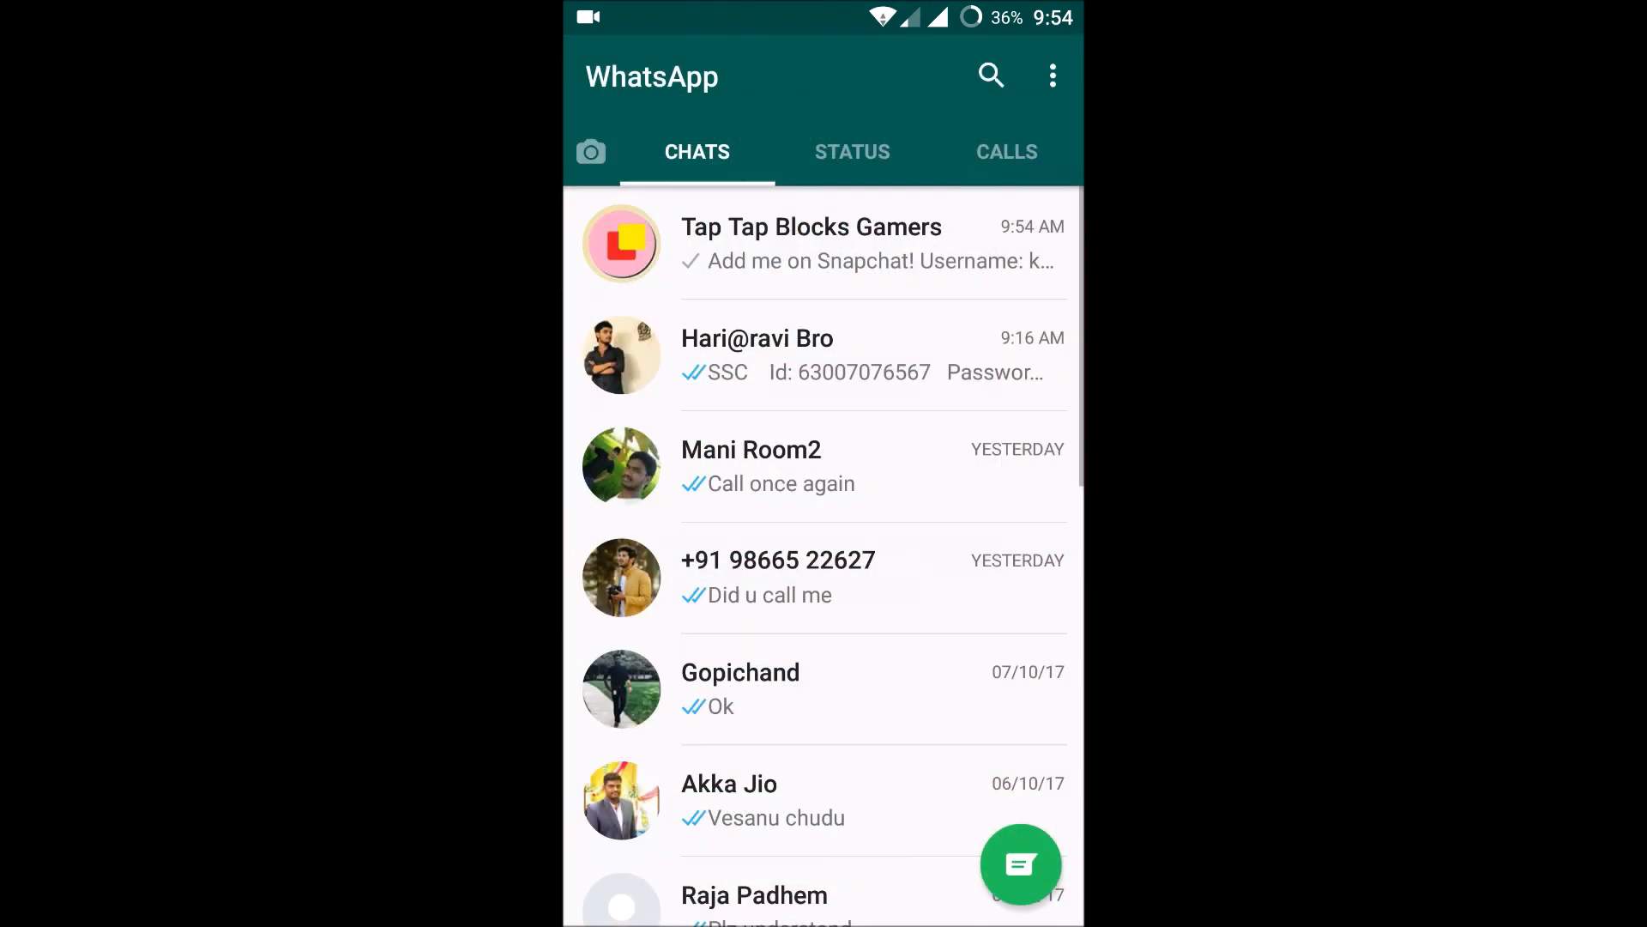